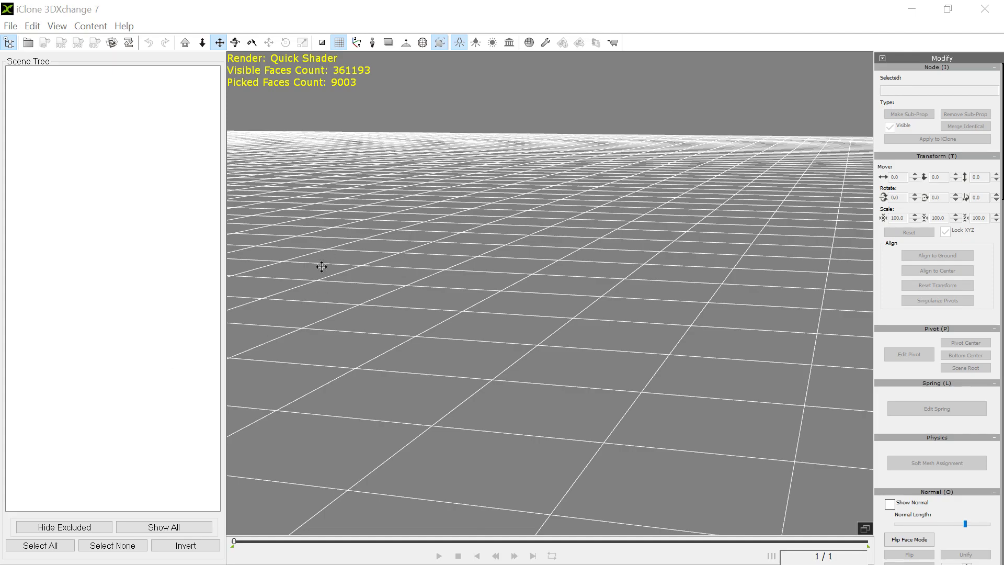
pyautogui.moveTo(438, 191)
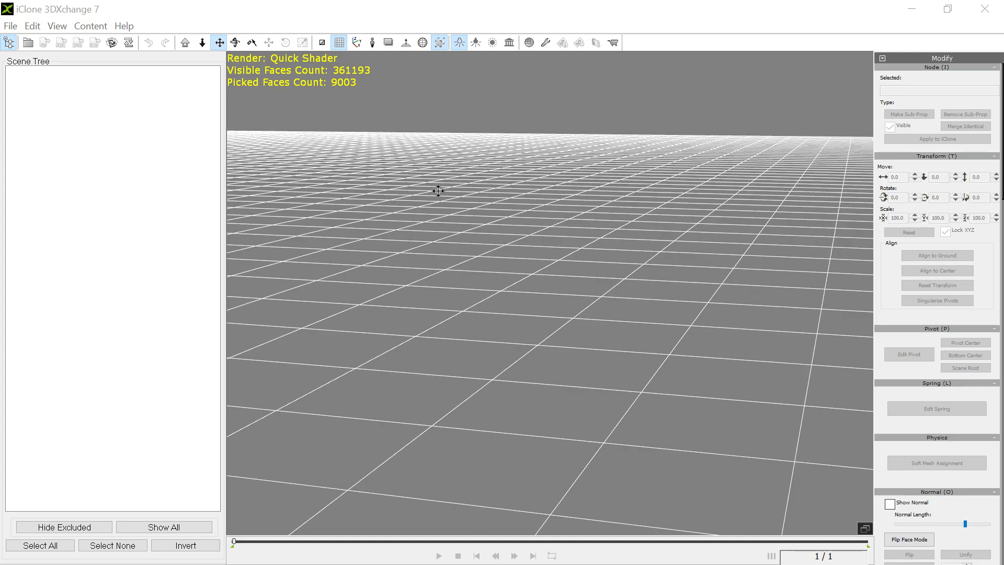
pyautogui.moveTo(436, 180)
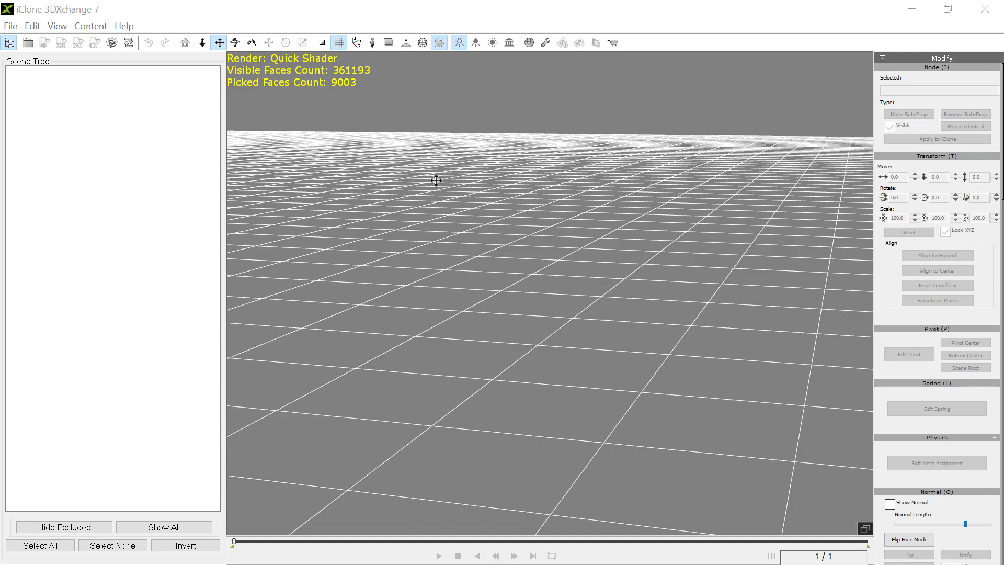
pyautogui.moveTo(468, 310)
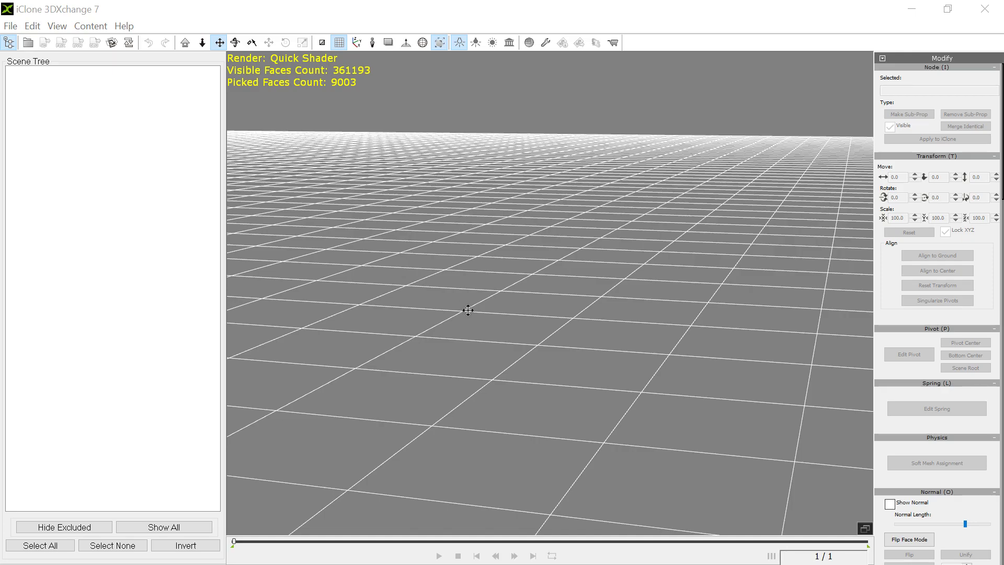
pyautogui.moveTo(548, 149)
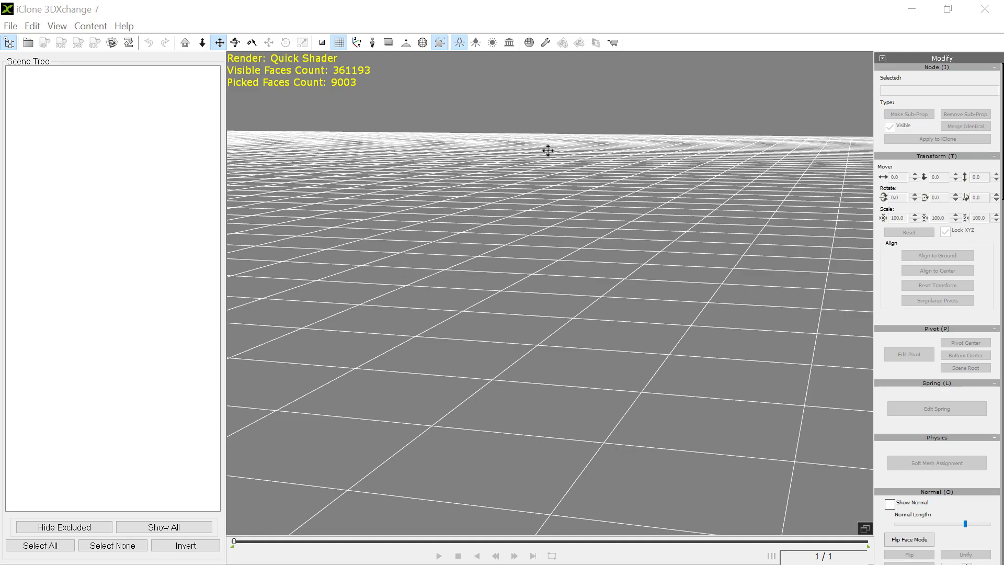
pyautogui.moveTo(519, 159)
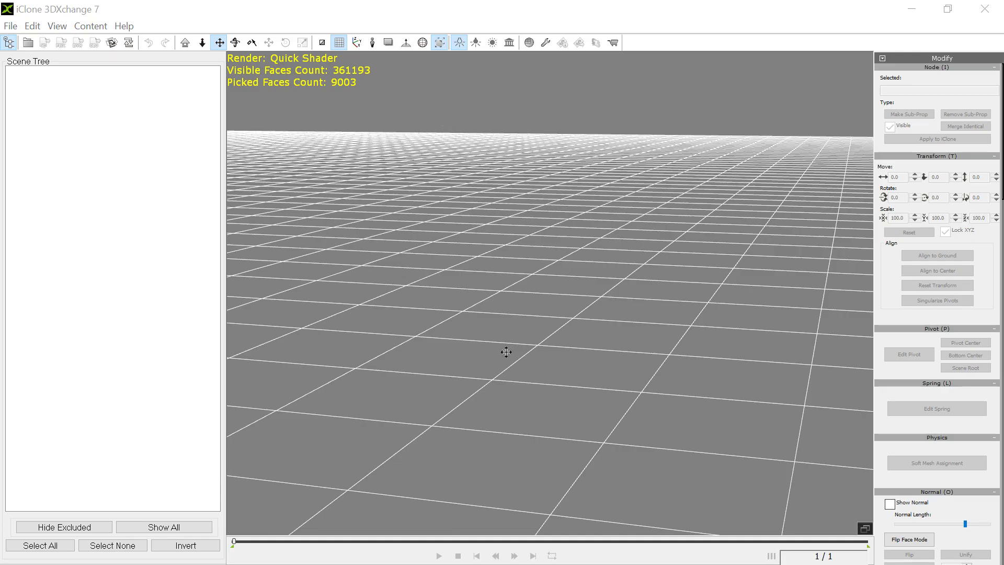
pyautogui.moveTo(501, 242)
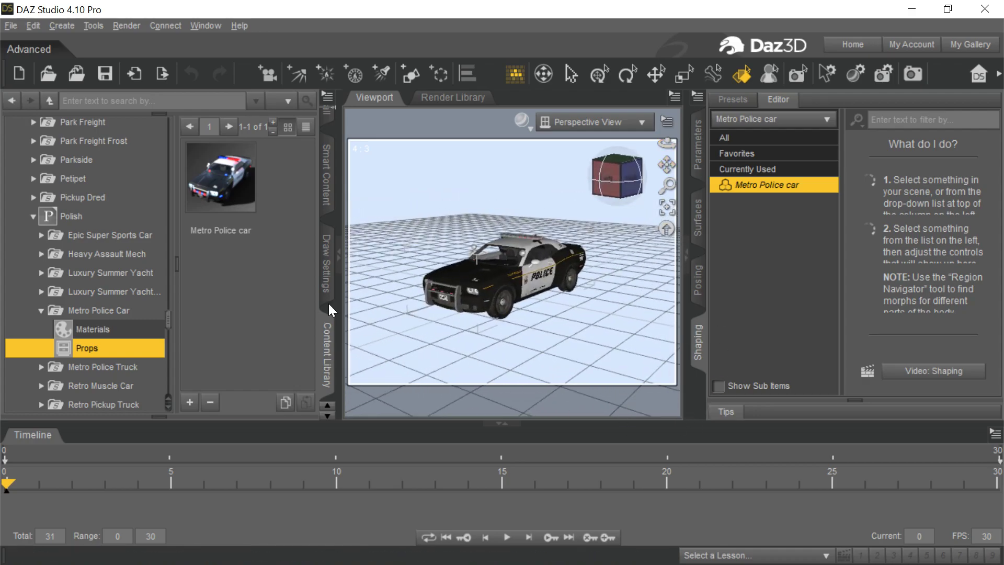
pyautogui.moveTo(16, 314)
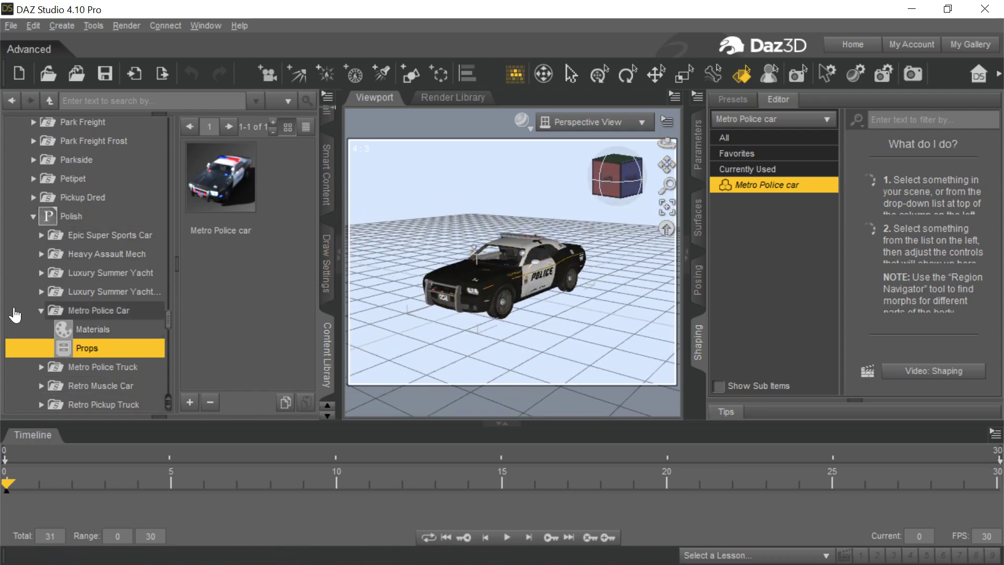
# Open MetroPolice.fbx and confirm the Import FBX dialog with Import Animation left unchecked
pyautogui.scroll(3)
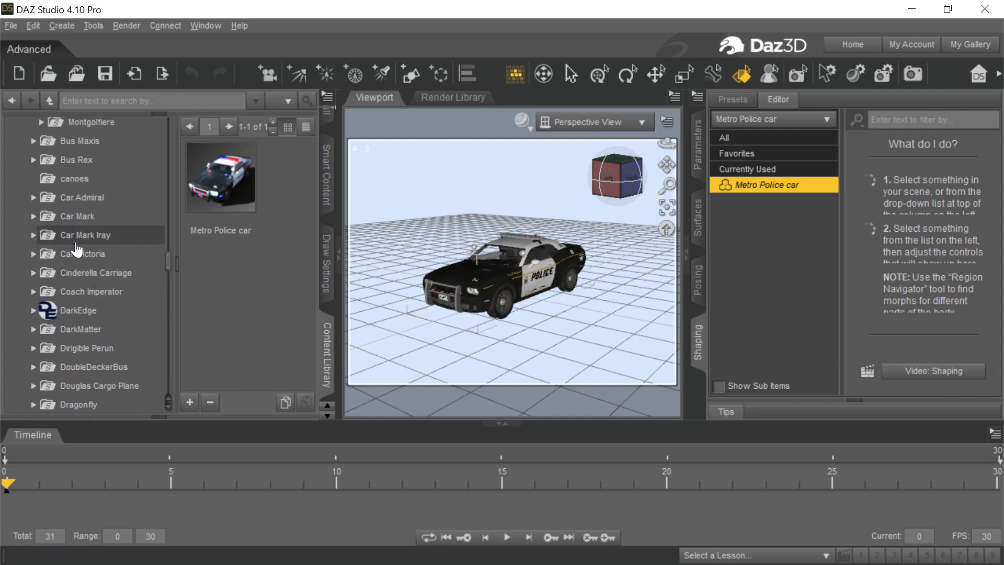
pyautogui.scroll(-3)
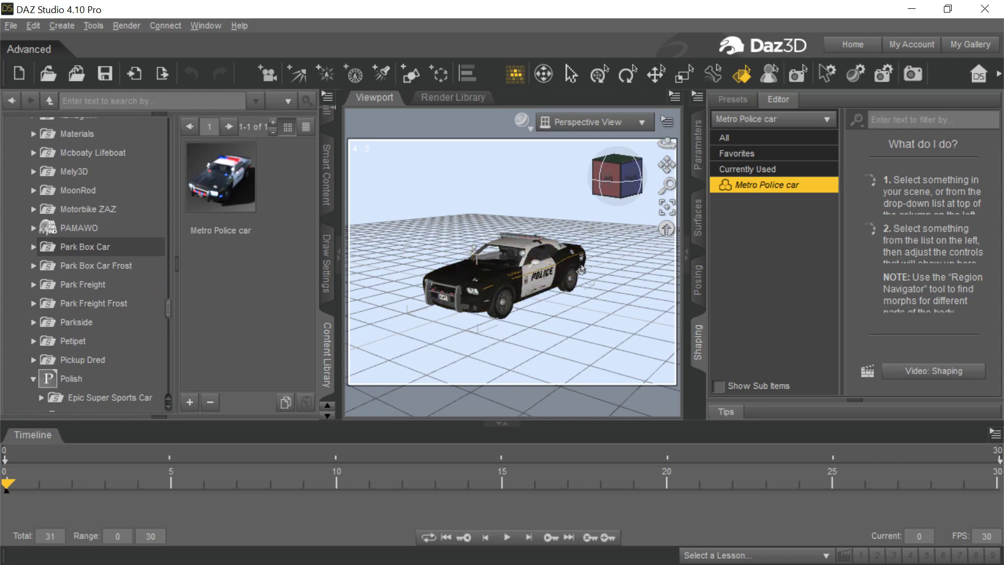
pyautogui.moveTo(48, 73)
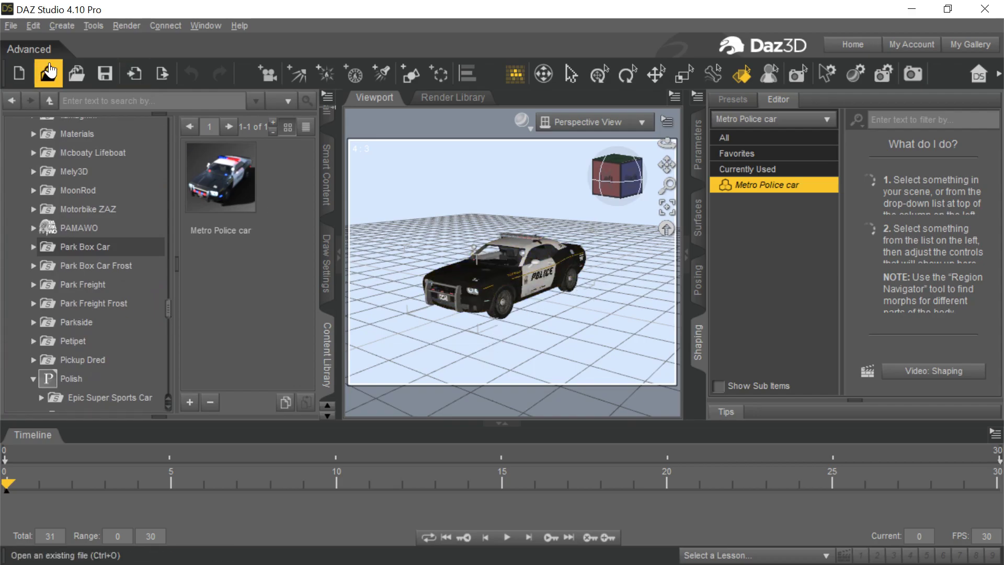
pyautogui.moveTo(500, 210)
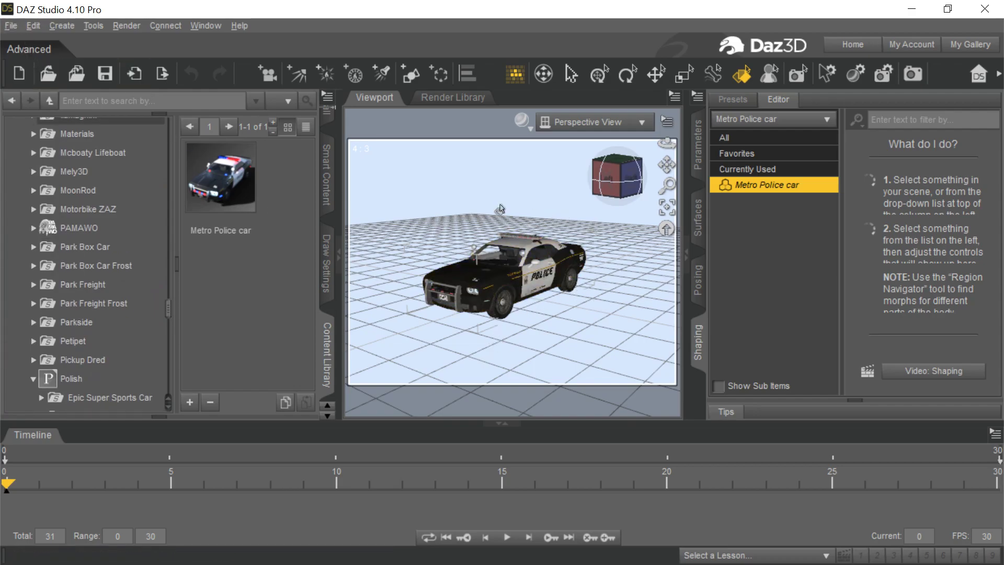
pyautogui.moveTo(909, 10)
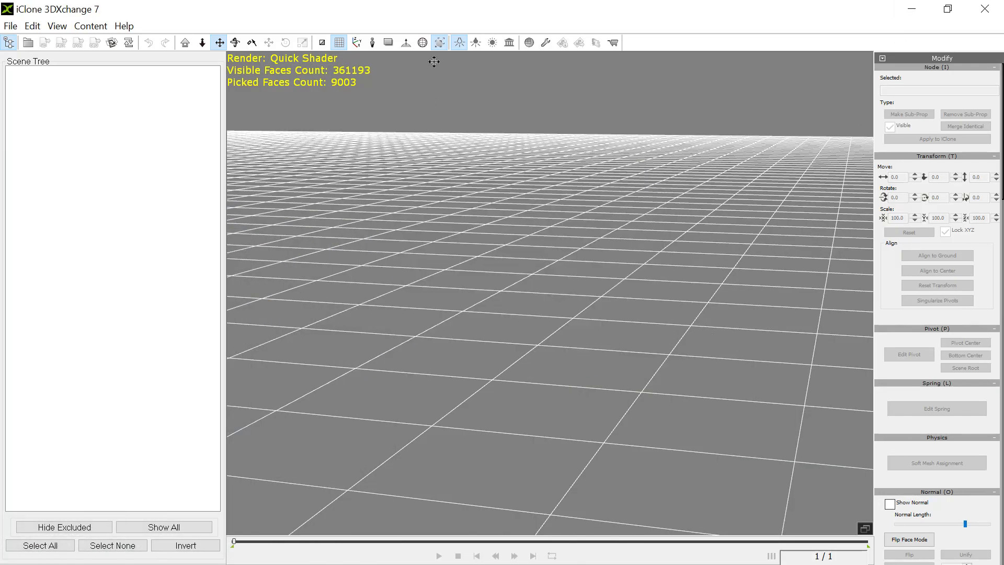
pyautogui.click(10, 25)
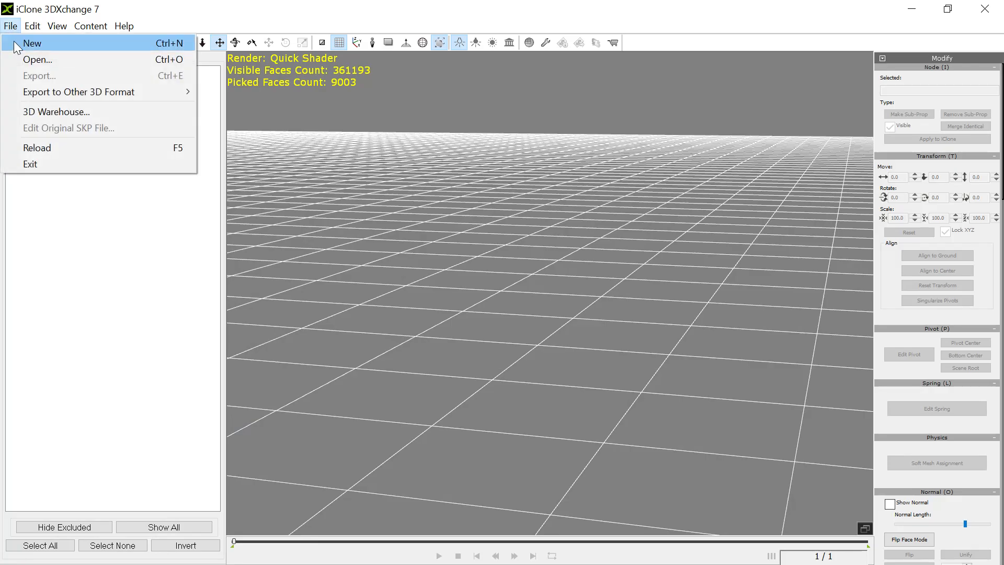
pyautogui.click(37, 59)
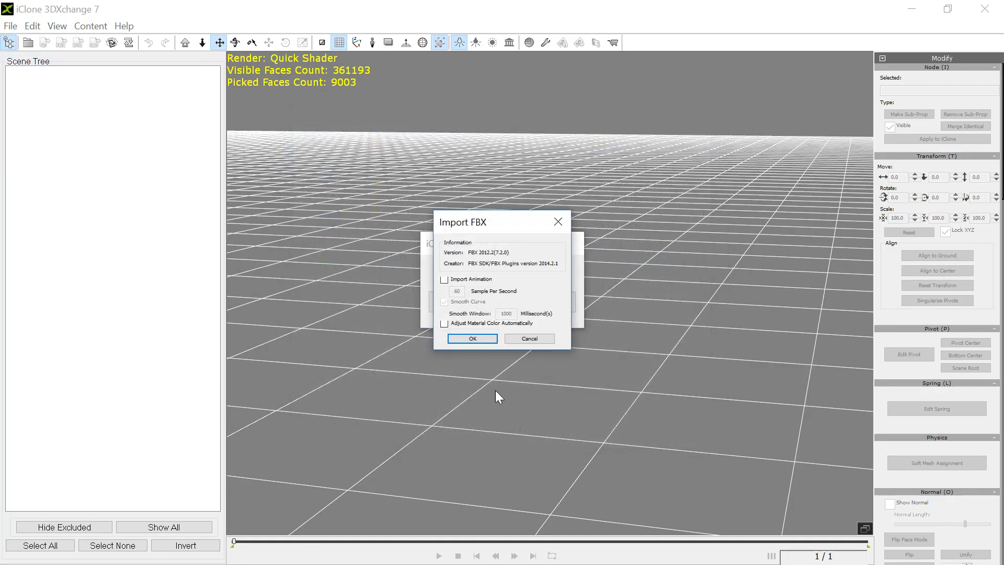
pyautogui.click(472, 338)
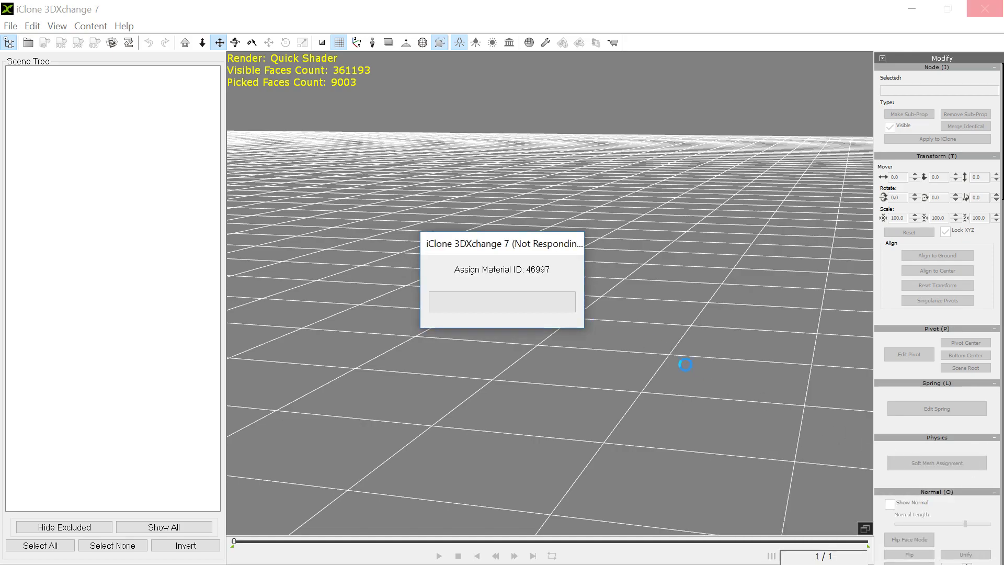
pyautogui.moveTo(706, 315)
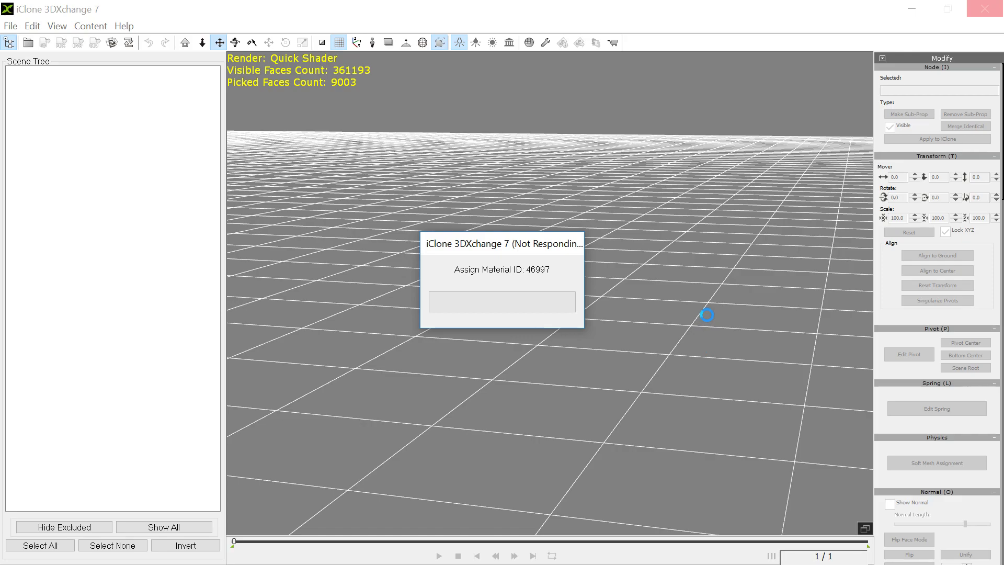
pyautogui.moveTo(649, 186)
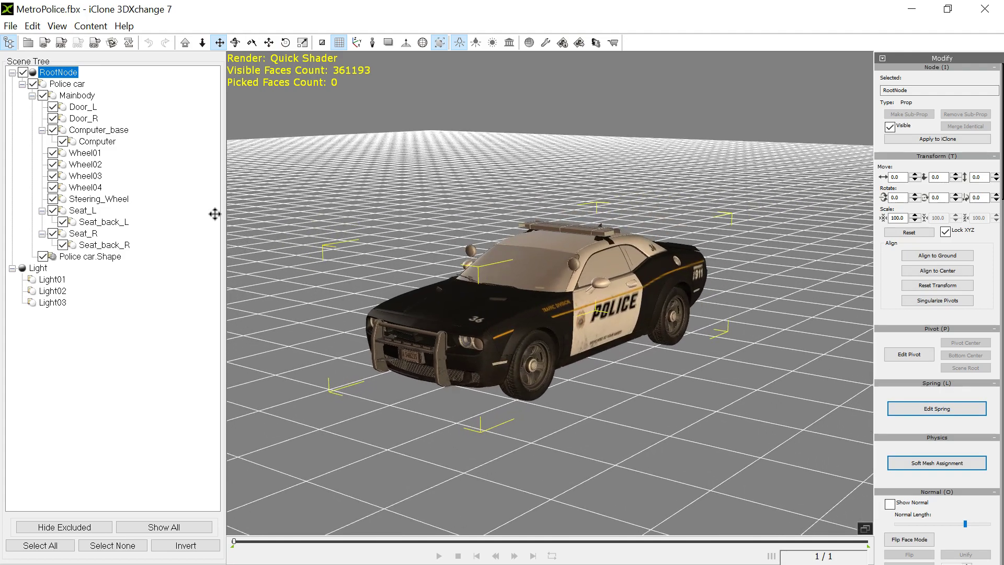
pyautogui.moveTo(93, 264)
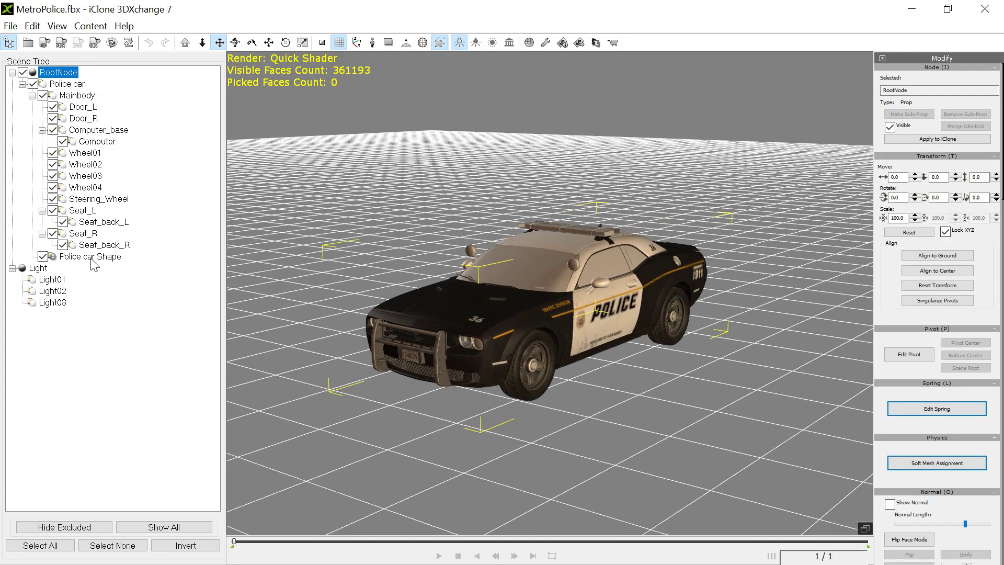
pyautogui.moveTo(114, 209)
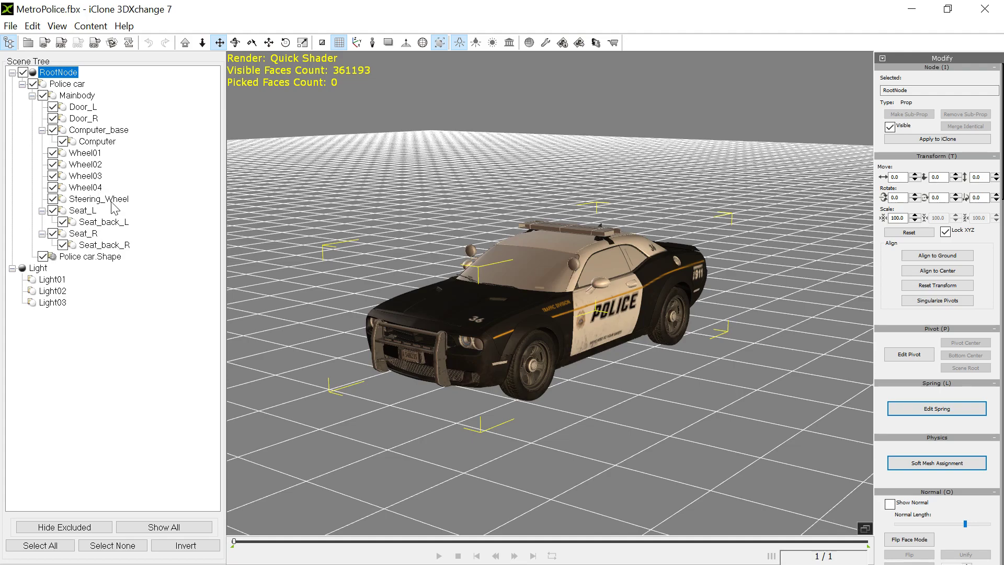
pyautogui.moveTo(131, 148)
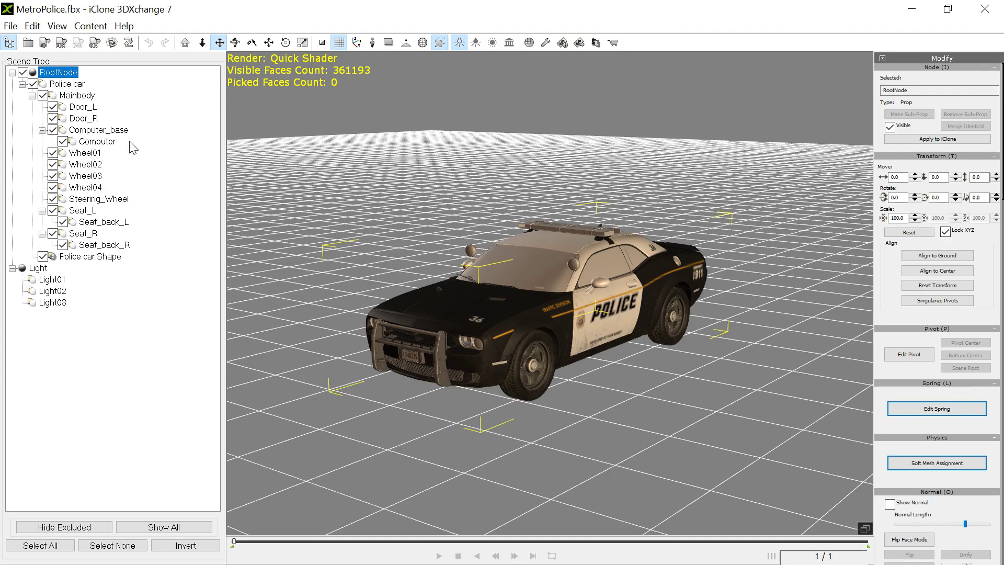
pyautogui.moveTo(551, 362)
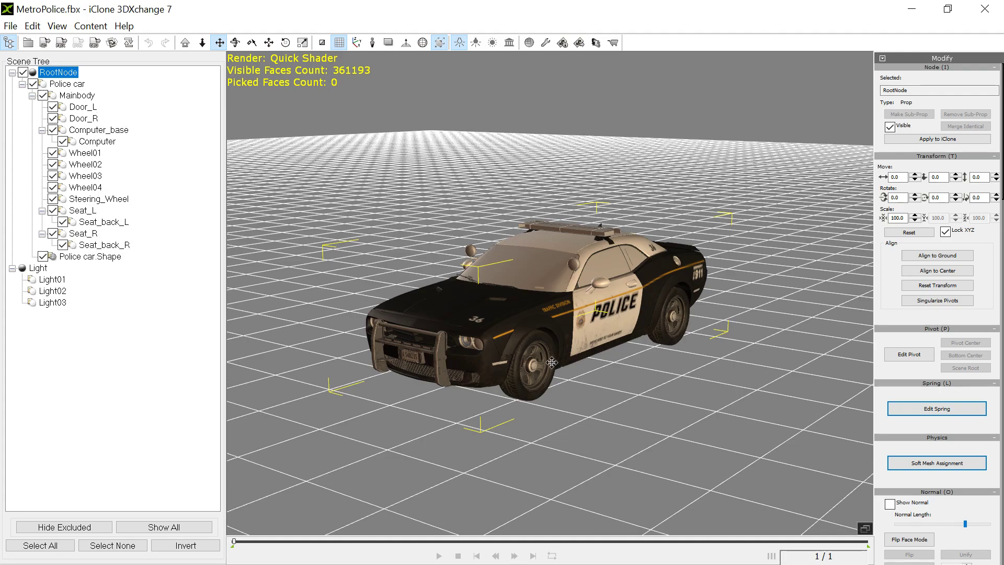
pyautogui.moveTo(92, 108)
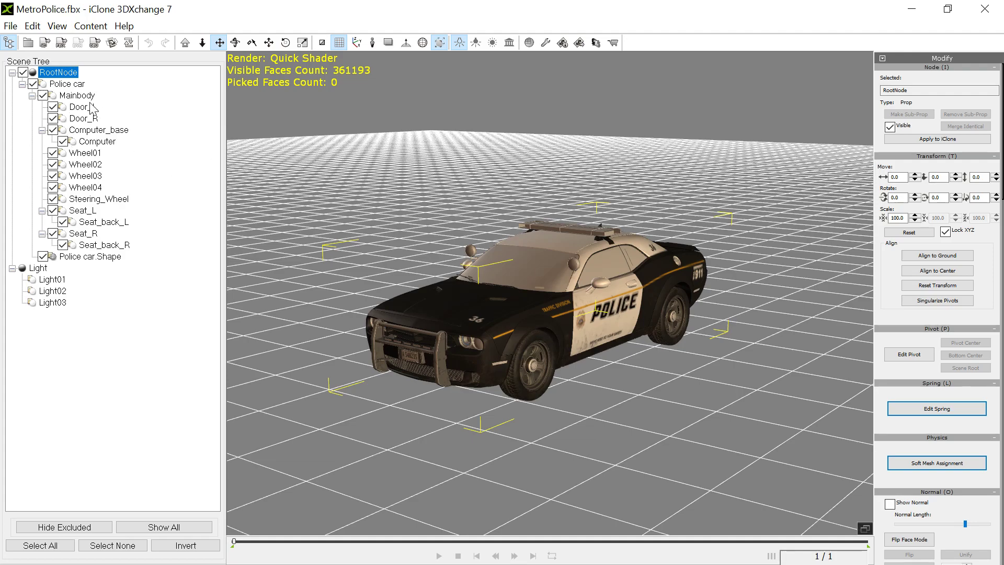
pyautogui.moveTo(908, 113)
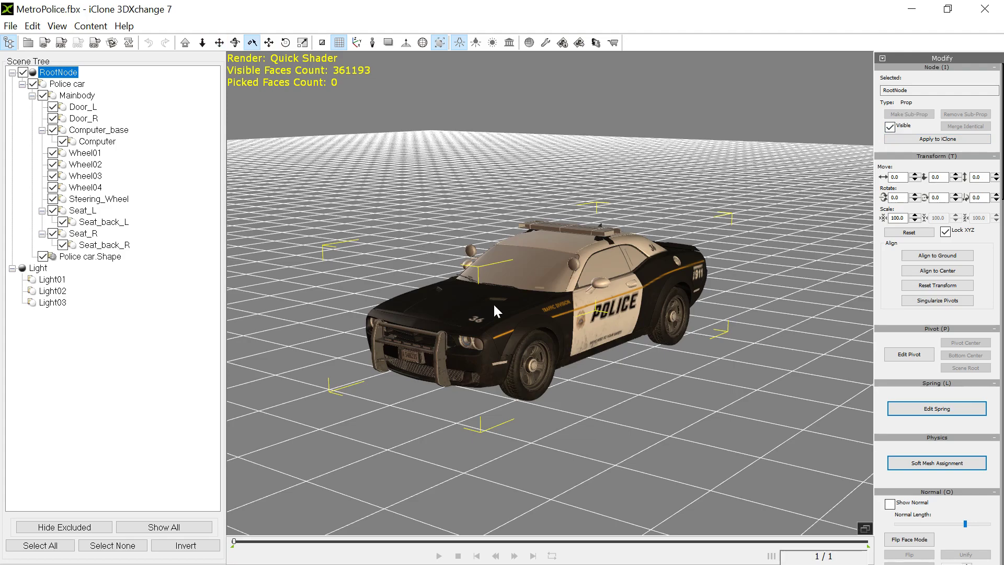
pyautogui.click(90, 257)
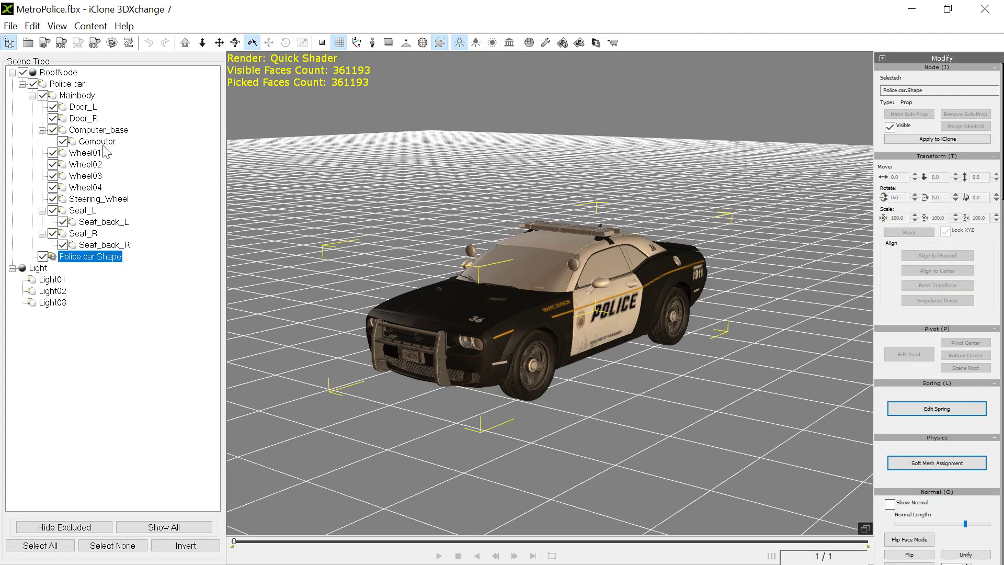
pyautogui.click(85, 152)
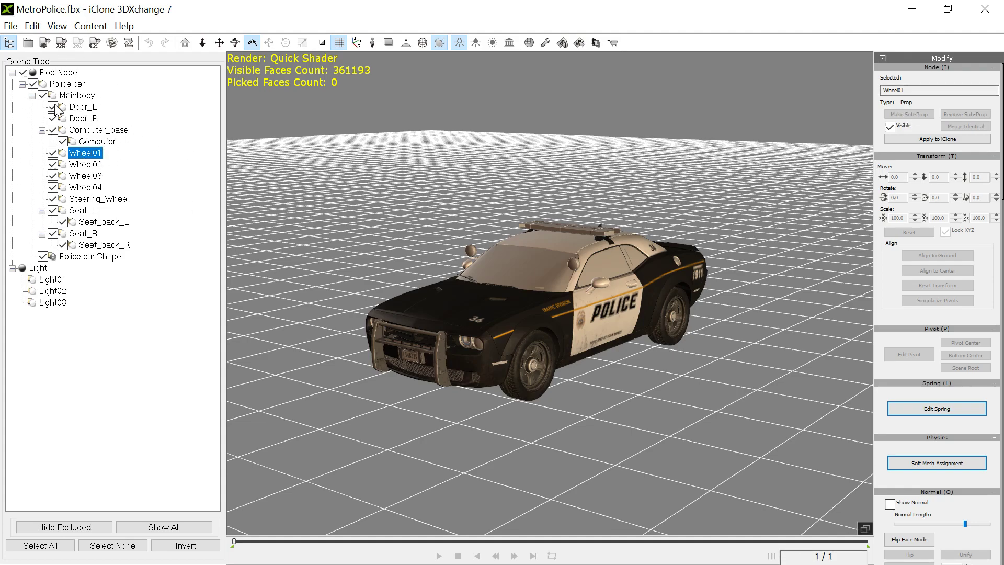
pyautogui.moveTo(543, 312)
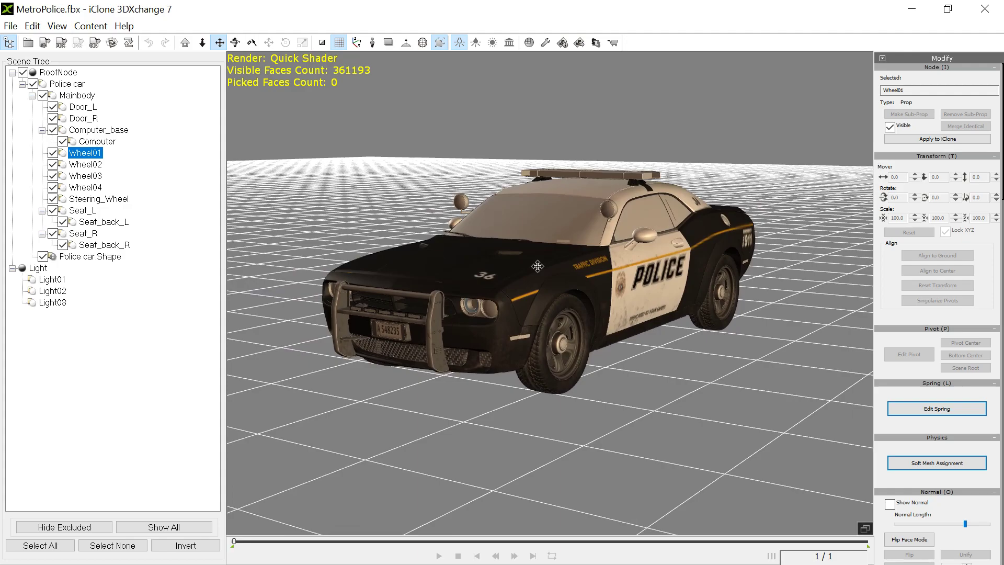
pyautogui.moveTo(458, 248)
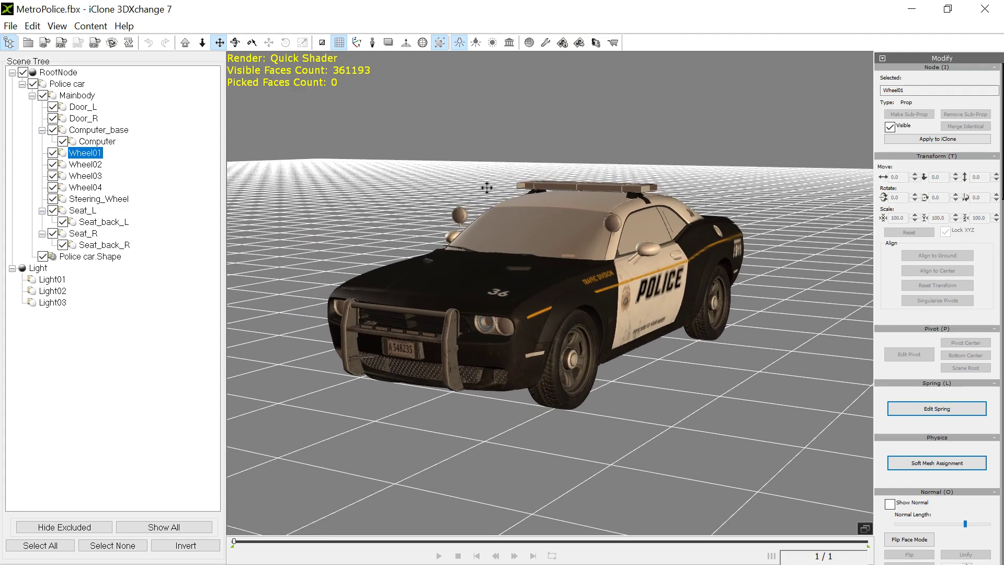
pyautogui.moveTo(606, 188)
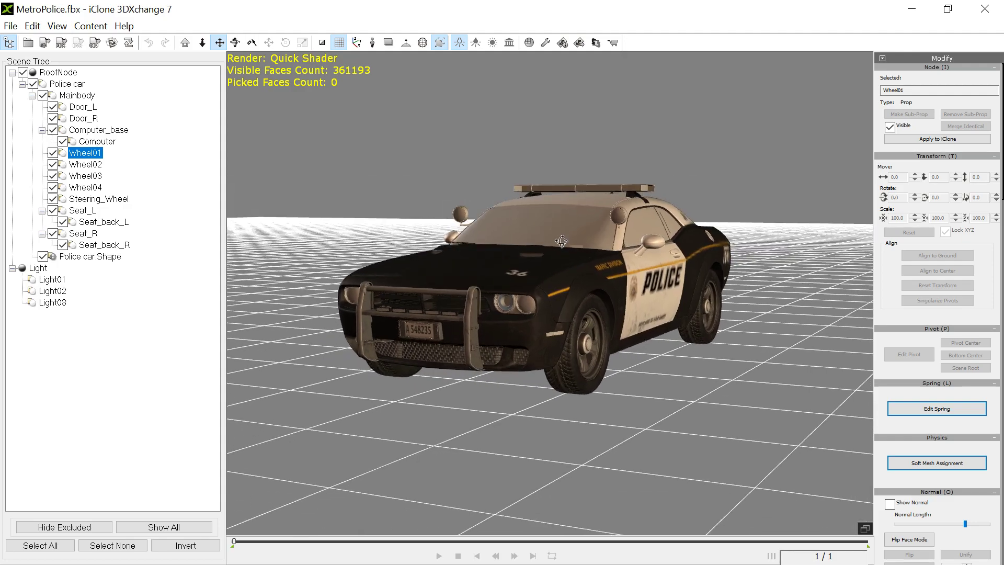
# Load PoliceCar.obj, replacing the FBX version of the car
pyautogui.click(11, 25)
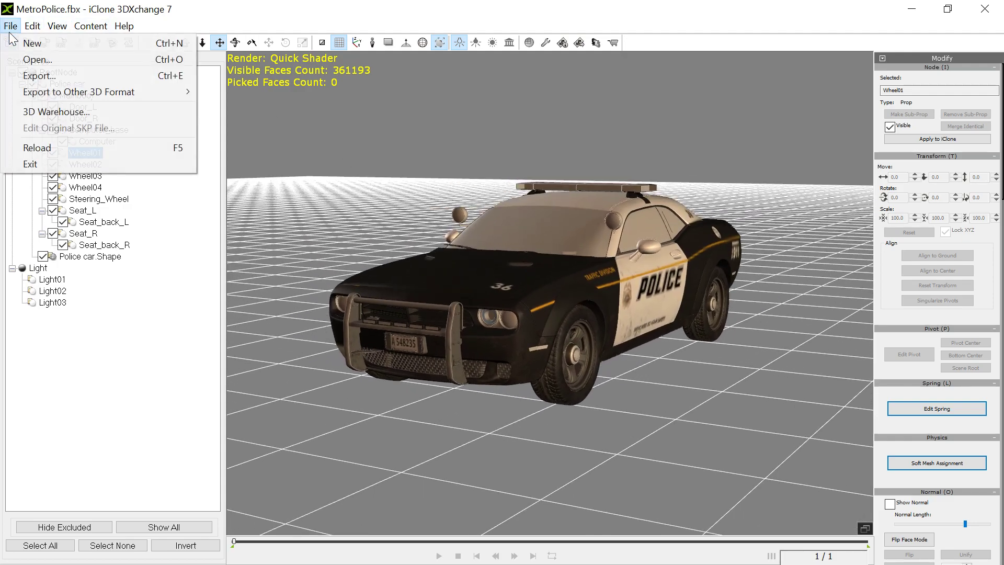
pyautogui.moveTo(38, 58)
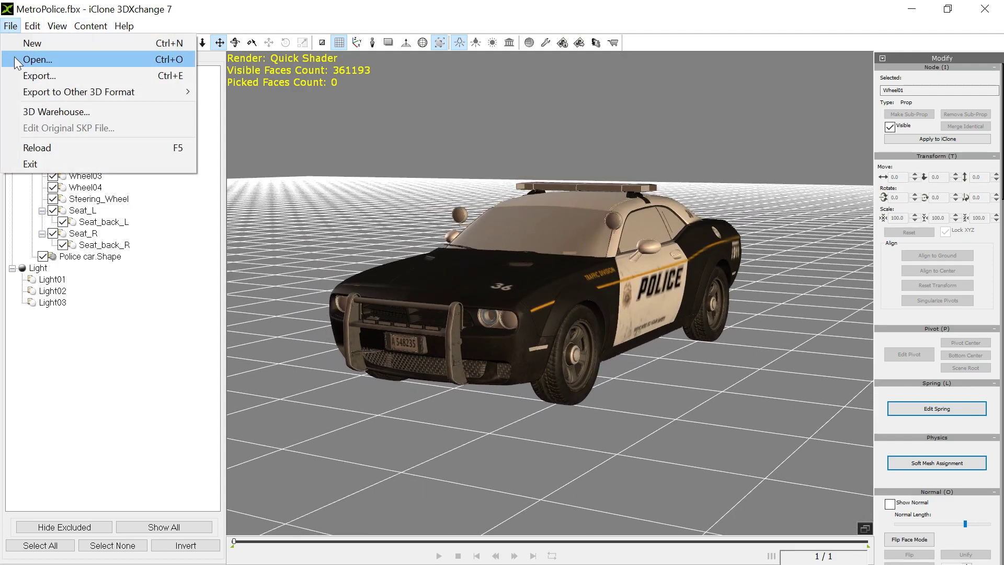
pyautogui.click(38, 59)
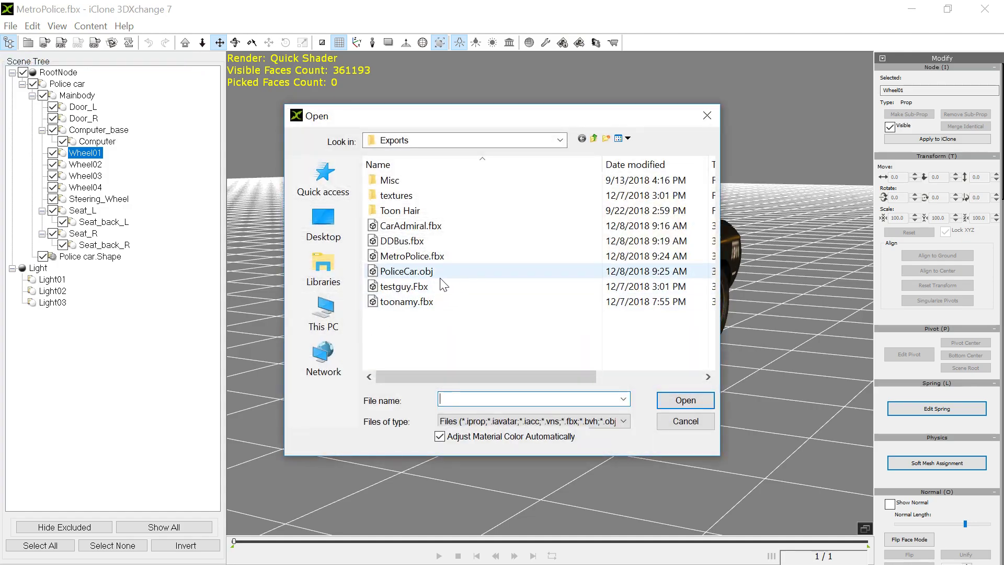
pyautogui.click(683, 399)
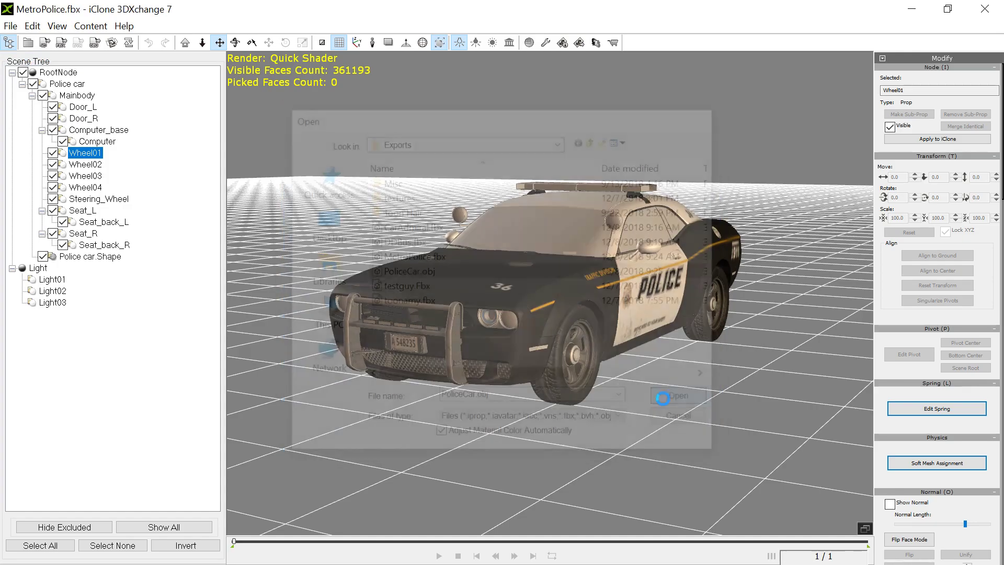
pyautogui.click(677, 396)
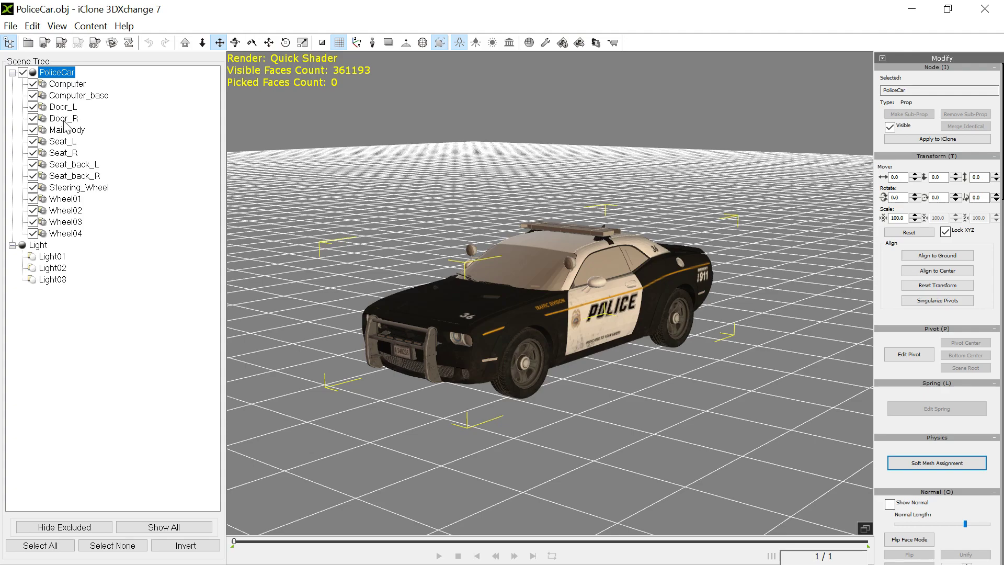
# Select Door_L and toggle its visibility off and on to identify it as a sub-prop
pyautogui.click(62, 106)
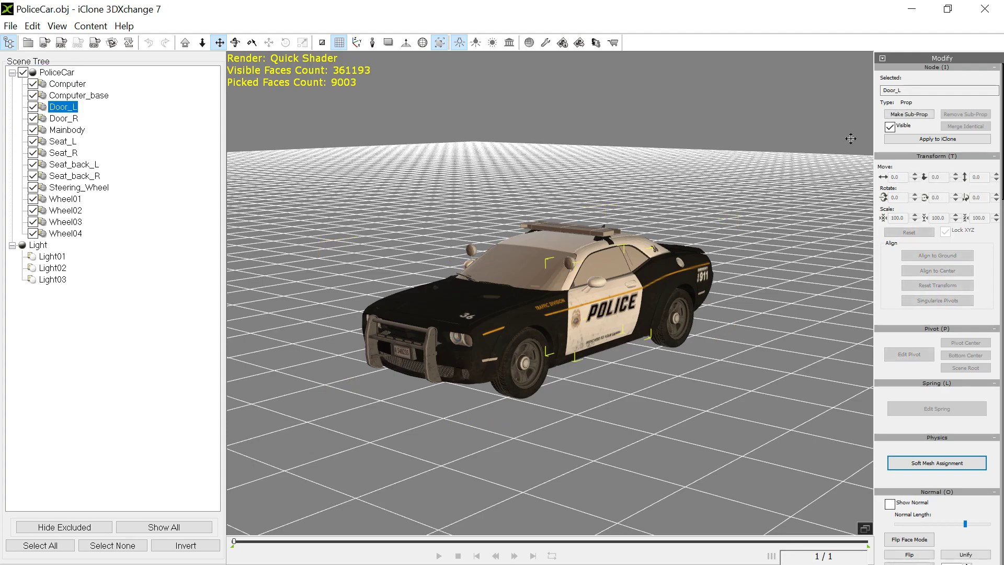
pyautogui.click(890, 126)
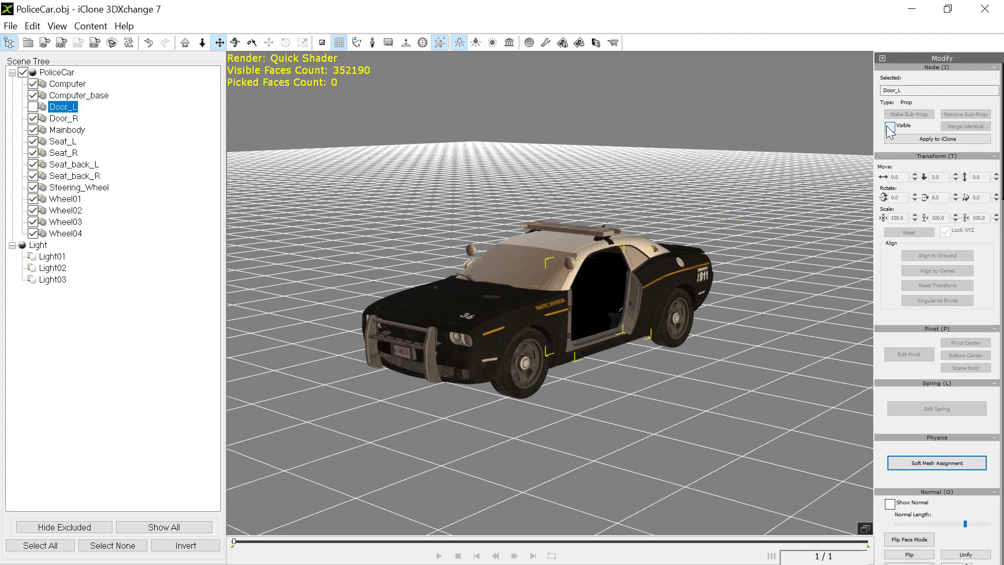
pyautogui.click(889, 126)
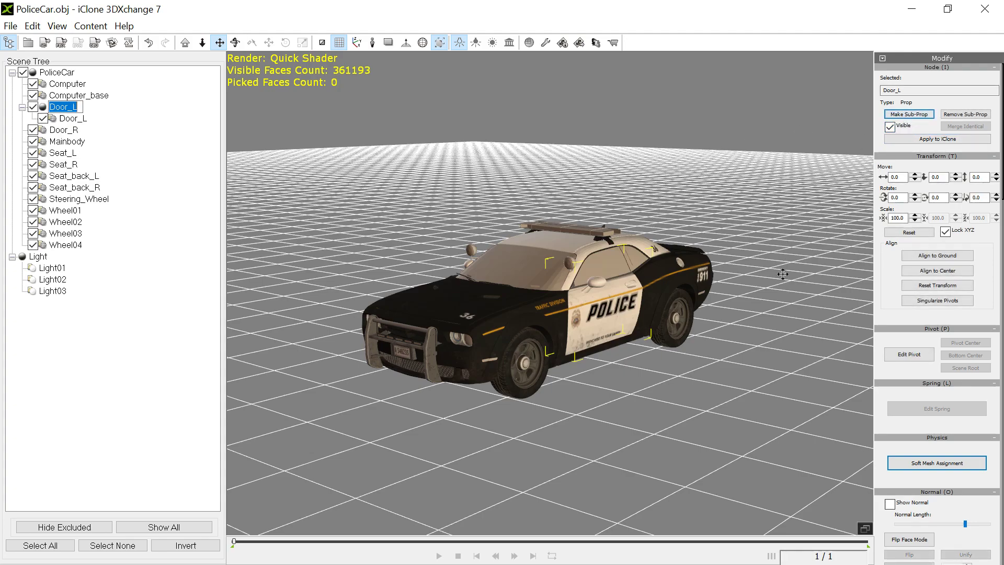
pyautogui.moveTo(743, 323)
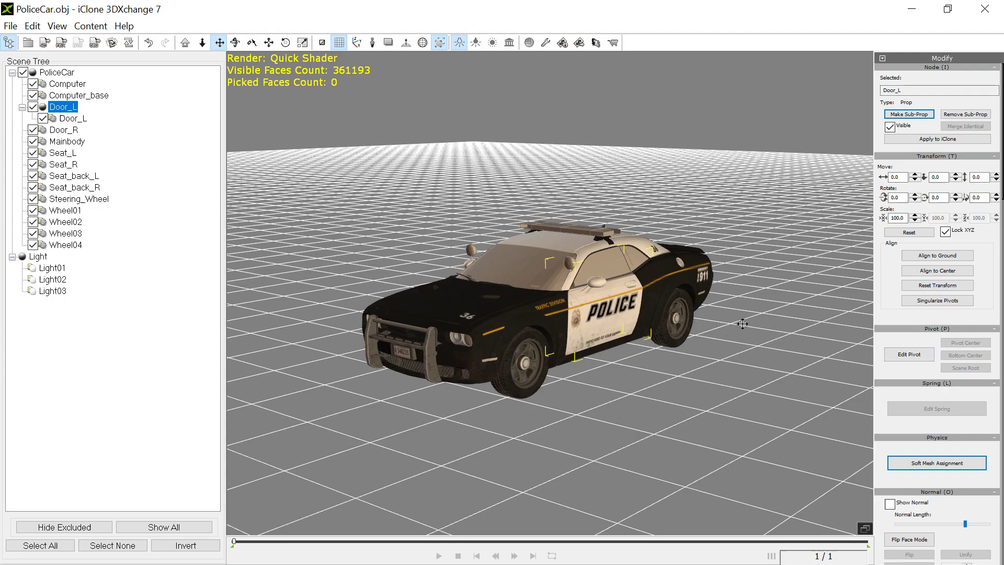
# Reposition Door_L's pivot to Bottom Center and onto the door's front hinge edge
pyautogui.click(908, 354)
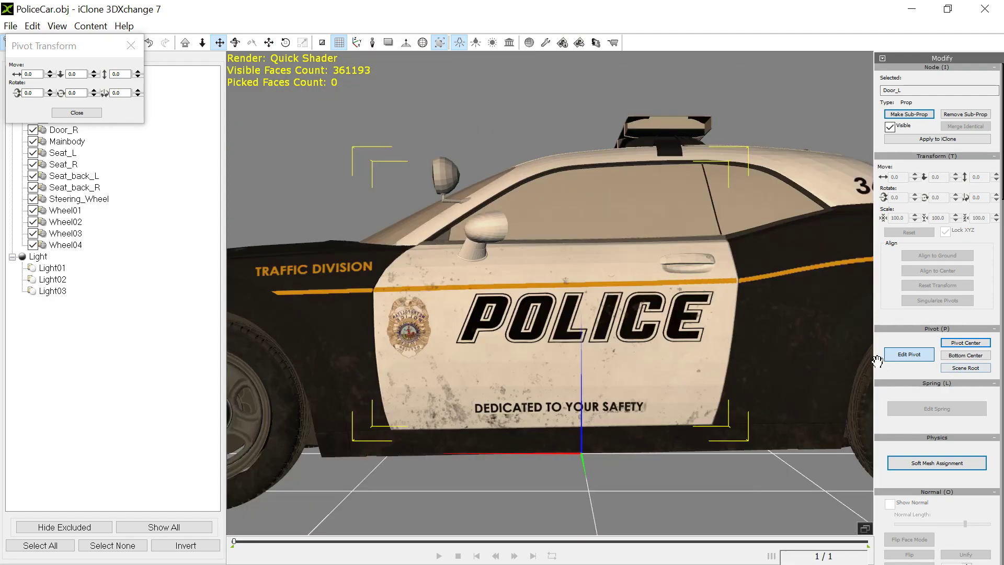
pyautogui.moveTo(904, 376)
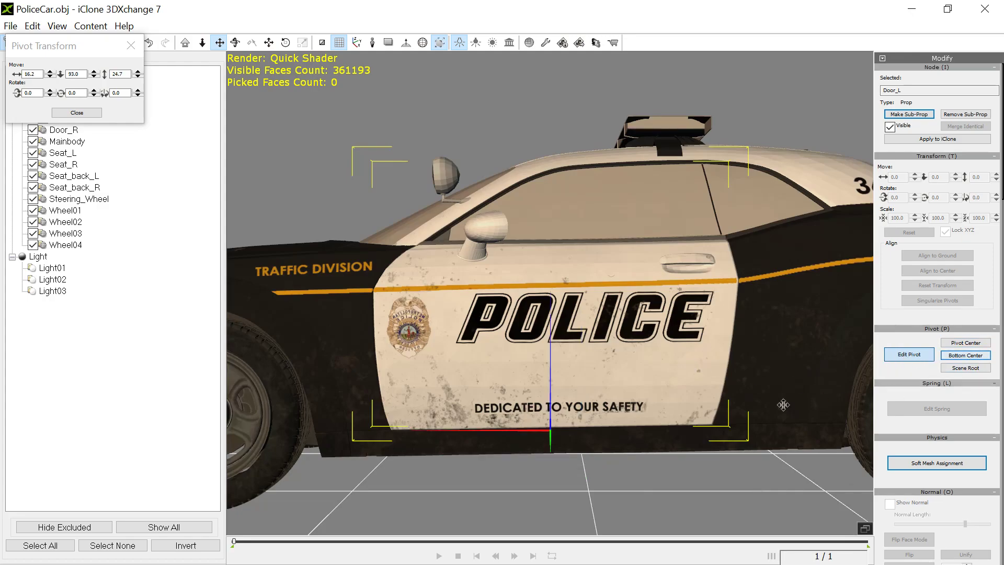
pyautogui.moveTo(552, 390)
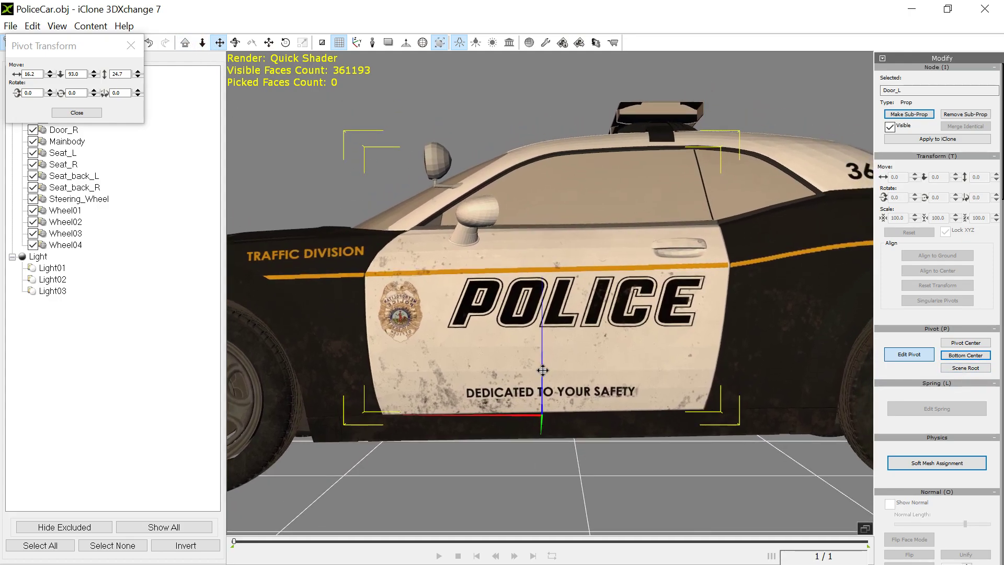
pyautogui.moveTo(922, 307)
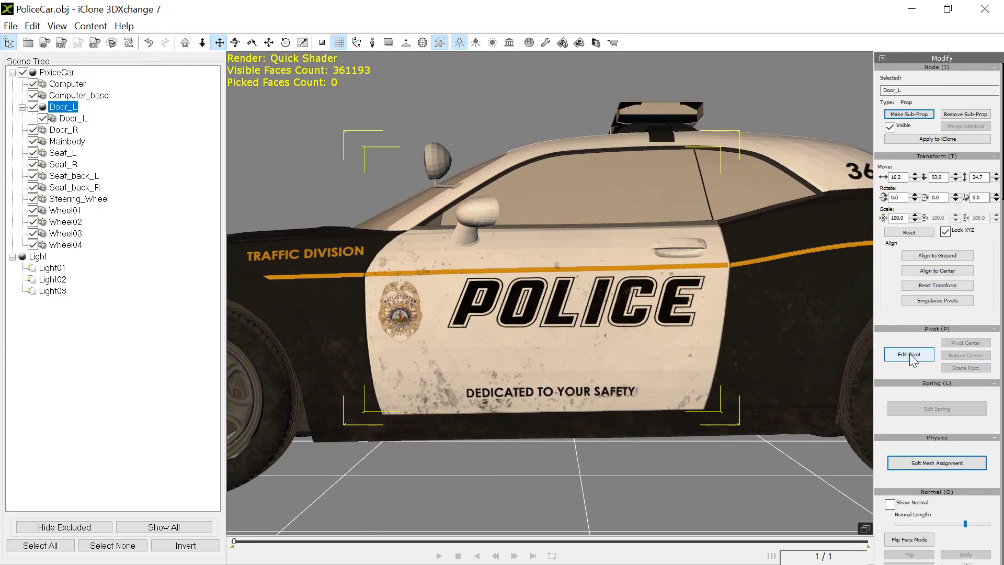
pyautogui.click(908, 355)
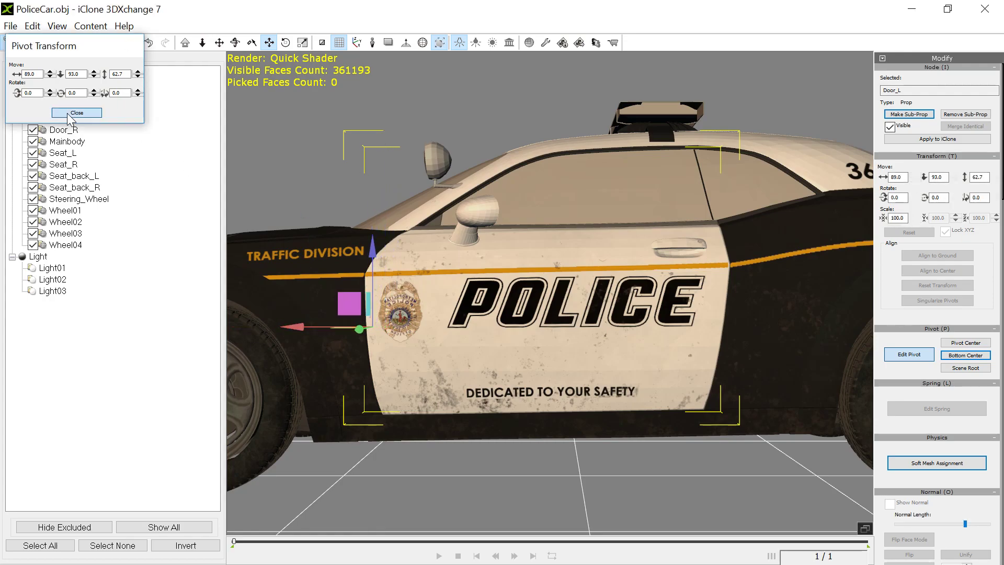
pyautogui.click(76, 112)
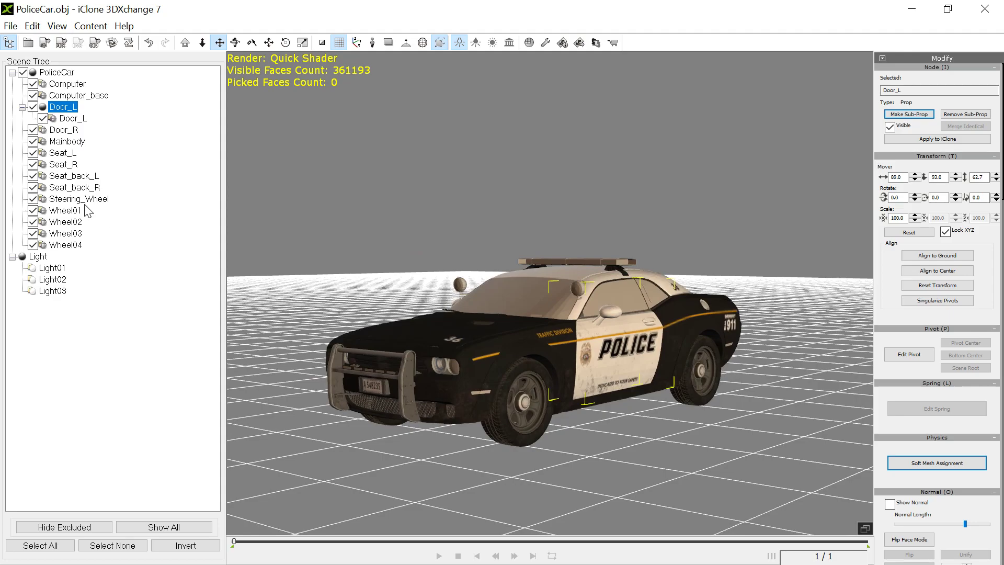
# Select Wheel01 and set its pivot to Pivot Center in the Pivot Transform dialog
pyautogui.click(66, 211)
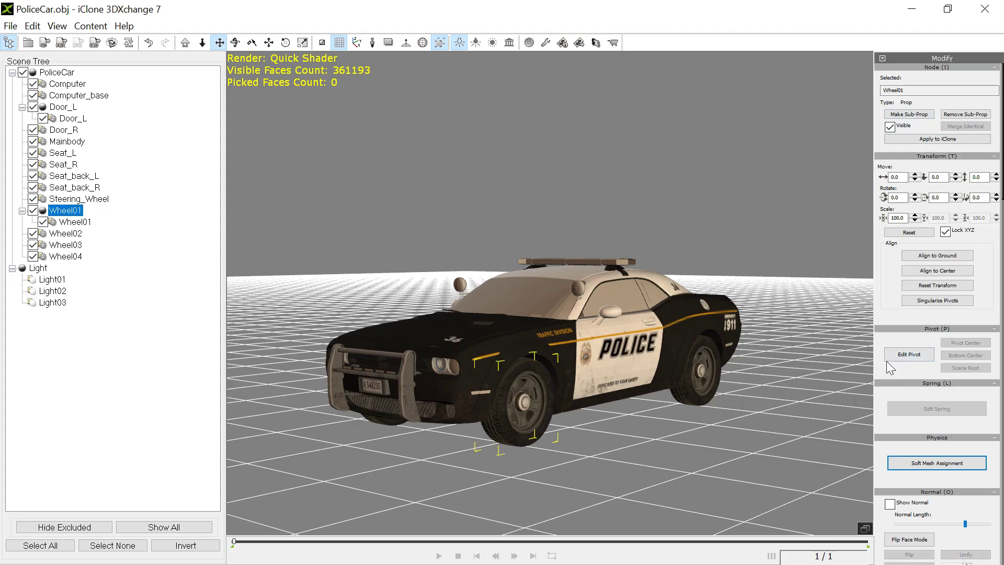
pyautogui.click(908, 354)
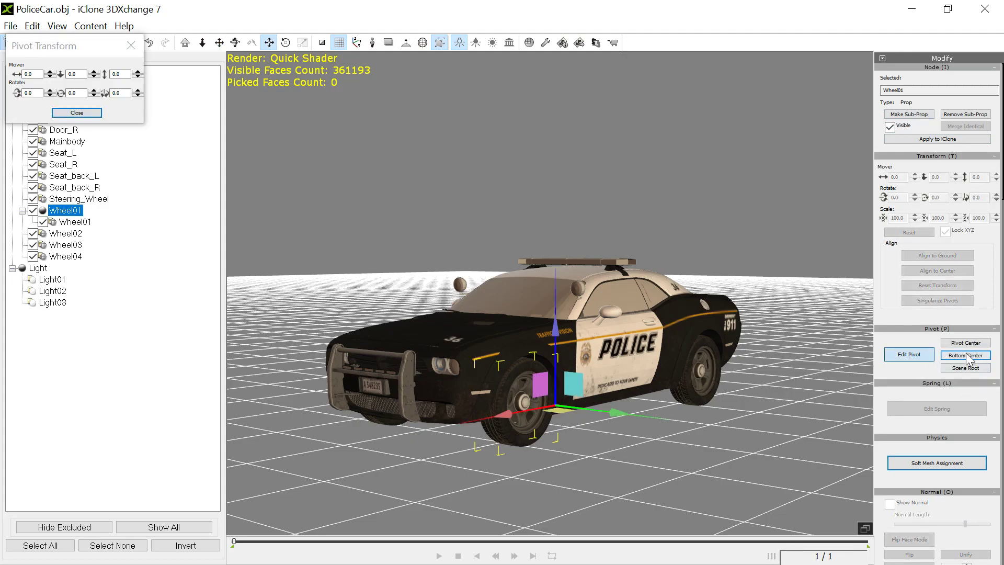
pyautogui.click(966, 342)
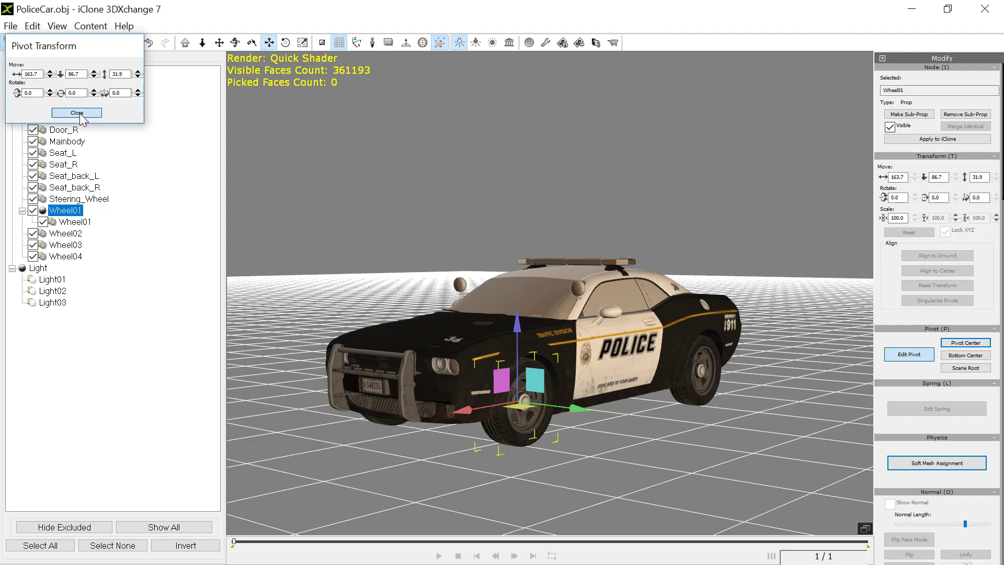
pyautogui.click(76, 113)
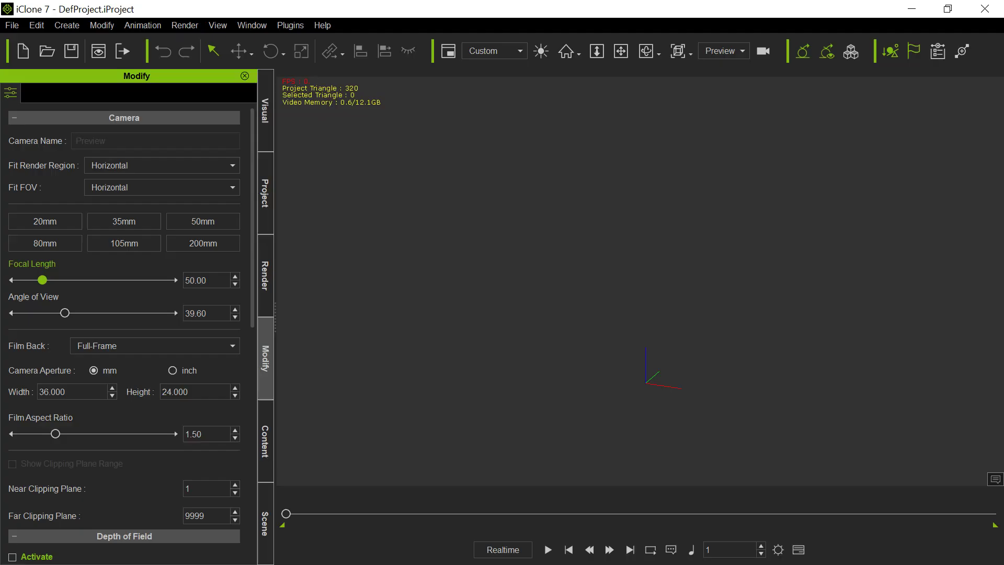
pyautogui.moveTo(634, 265)
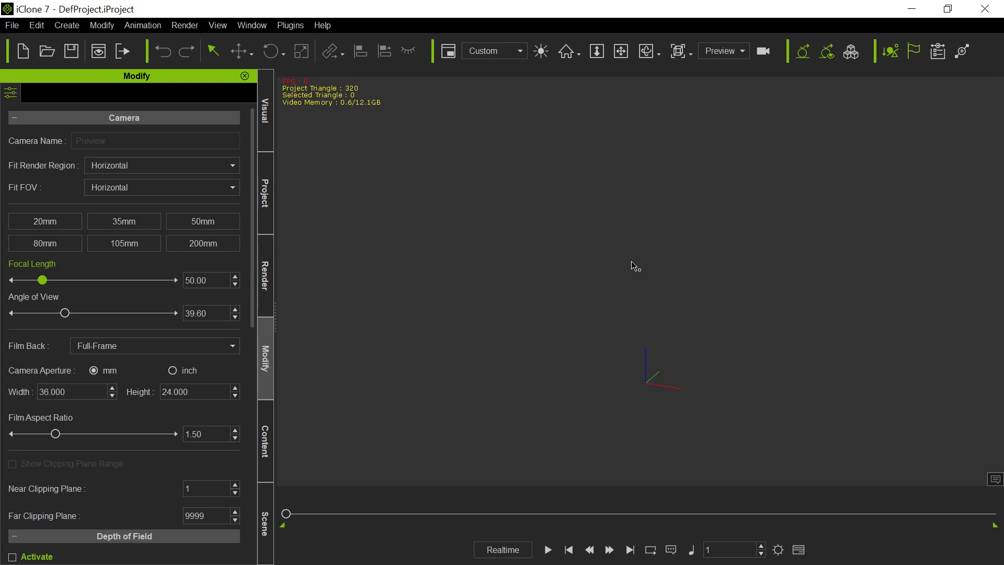
pyautogui.moveTo(603, 224)
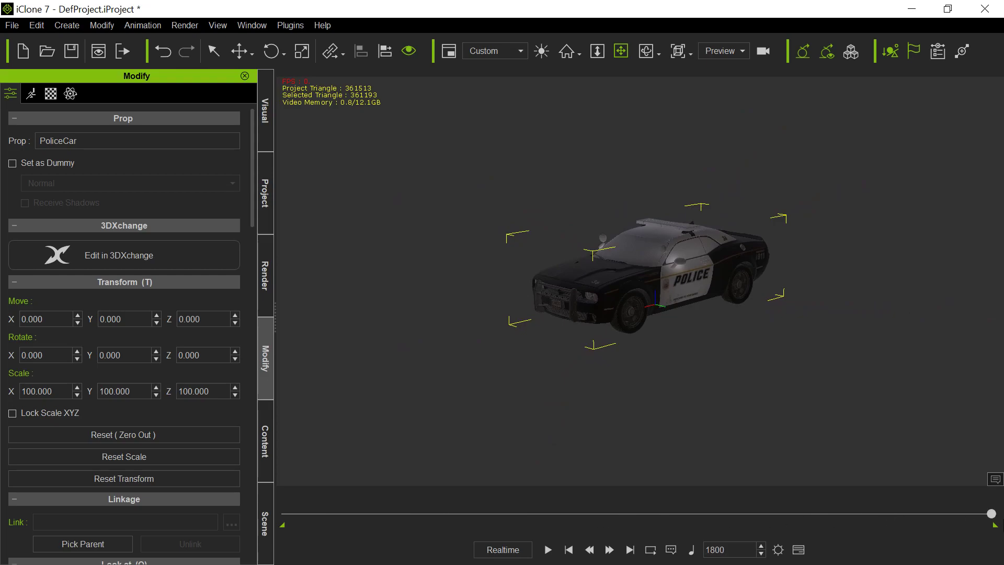
# Select Door_L on its own on the police car prop in iClone 7
pyautogui.click(272, 51)
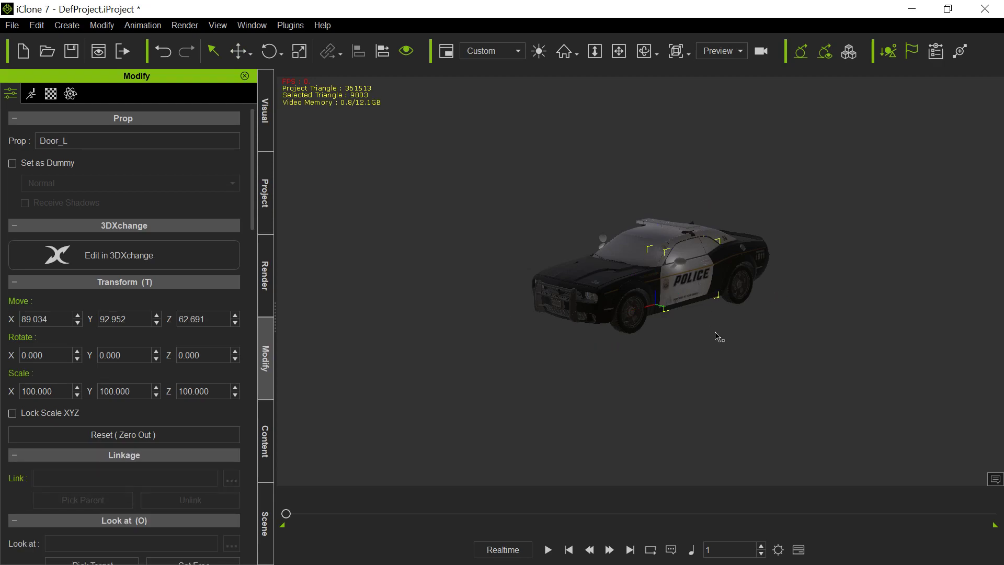
# Rotate Door_L about Z to roughly -51.6 degrees, then select Wheel01
pyautogui.click(269, 51)
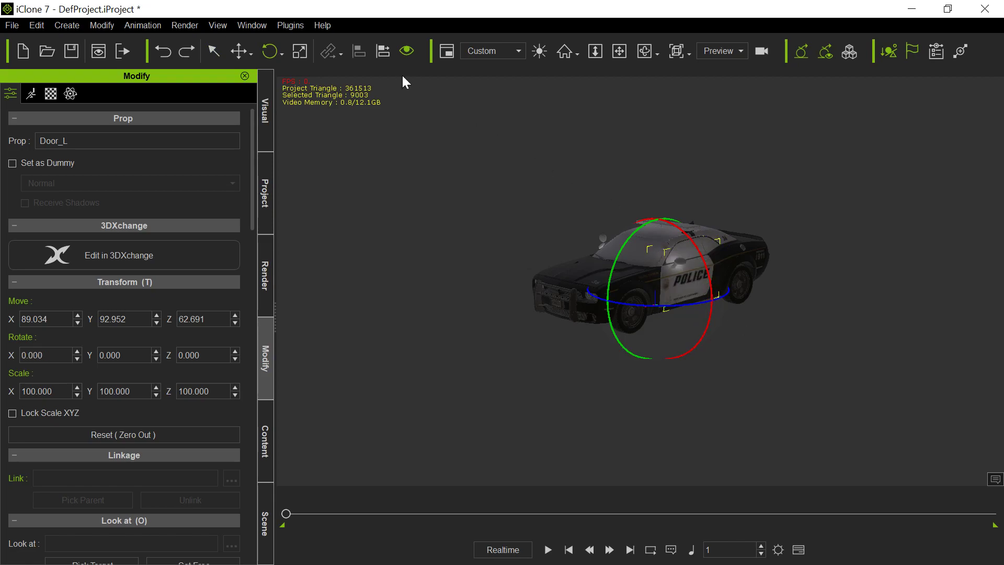
pyautogui.click(283, 50)
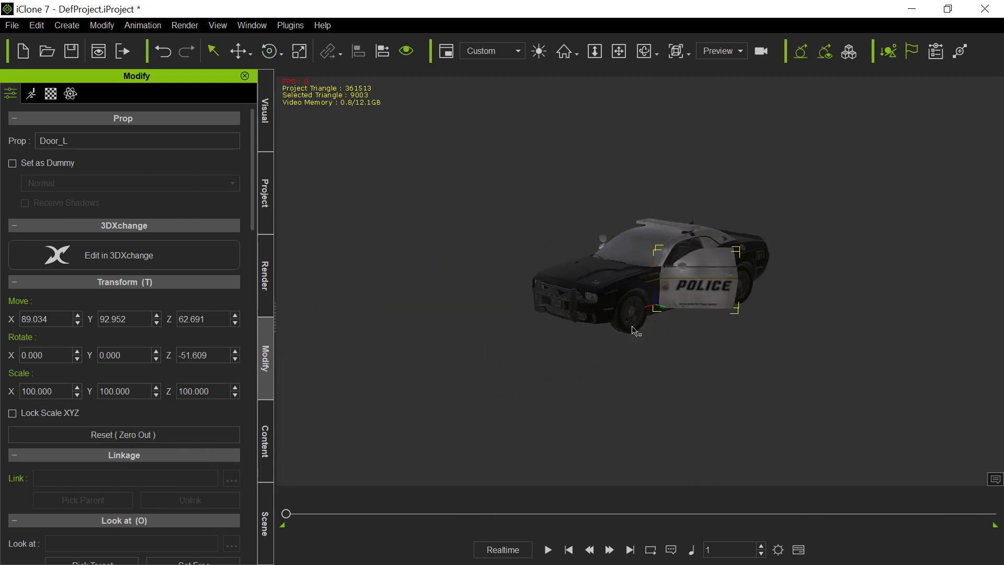
pyautogui.click(616, 310)
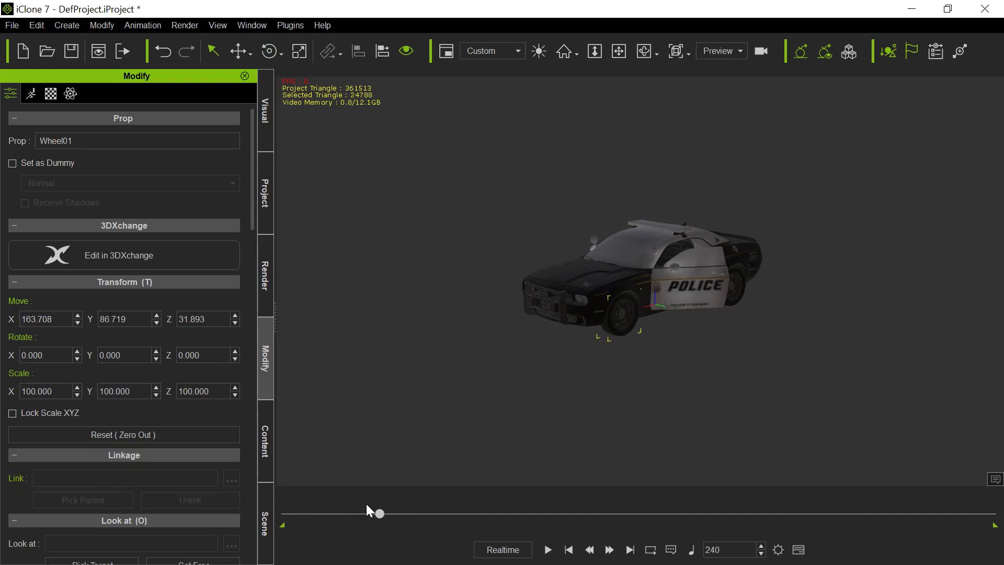
# Activate the Rotate gizmo on Wheel01 with the timeline back at frame 1
pyautogui.click(270, 50)
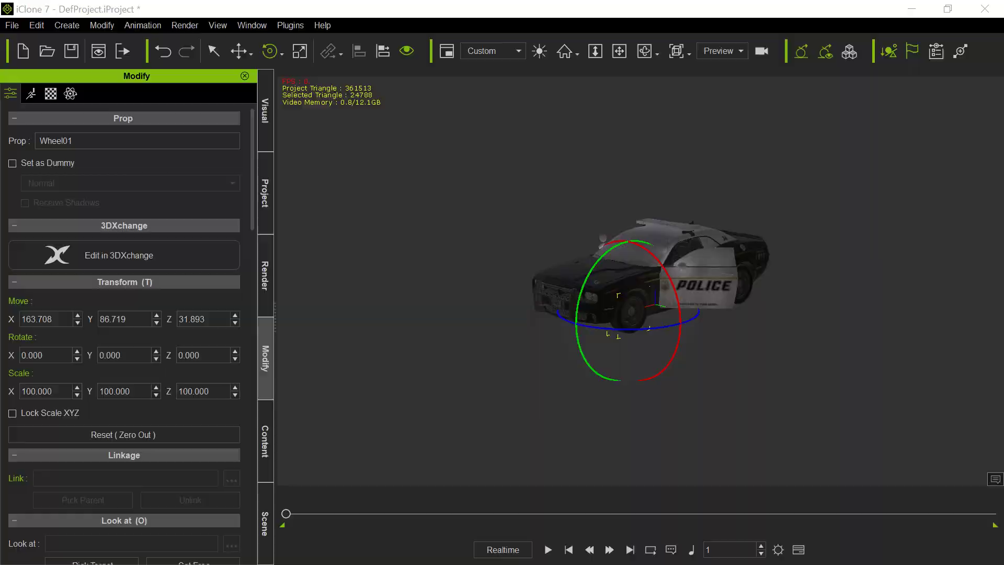
pyautogui.click(123, 255)
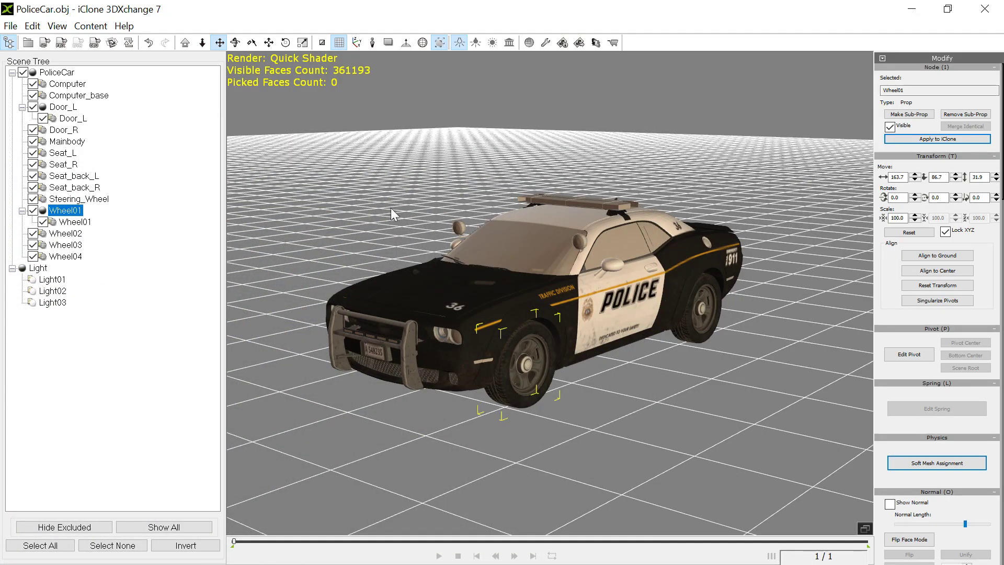
pyautogui.moveTo(425, 211)
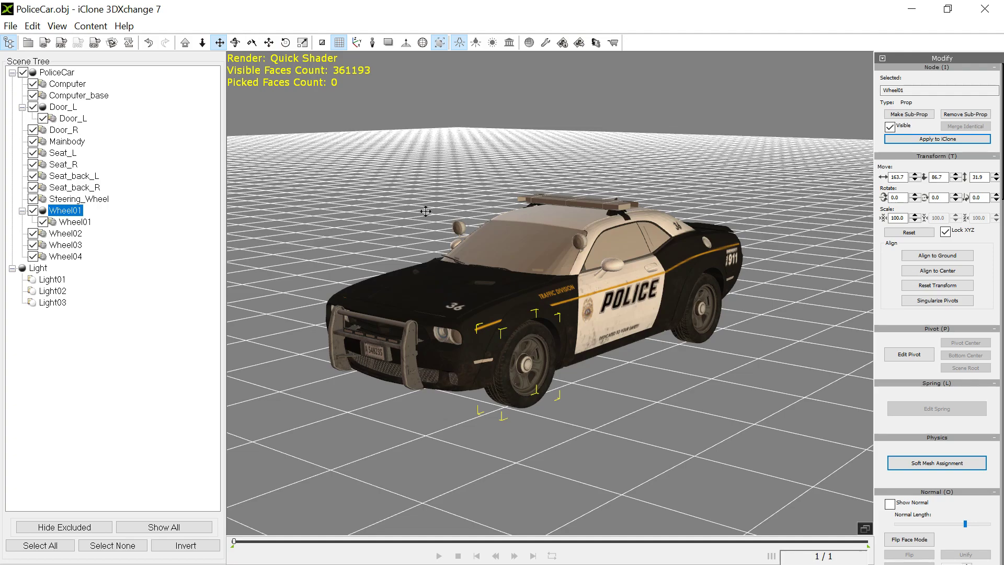
pyautogui.moveTo(313, 178)
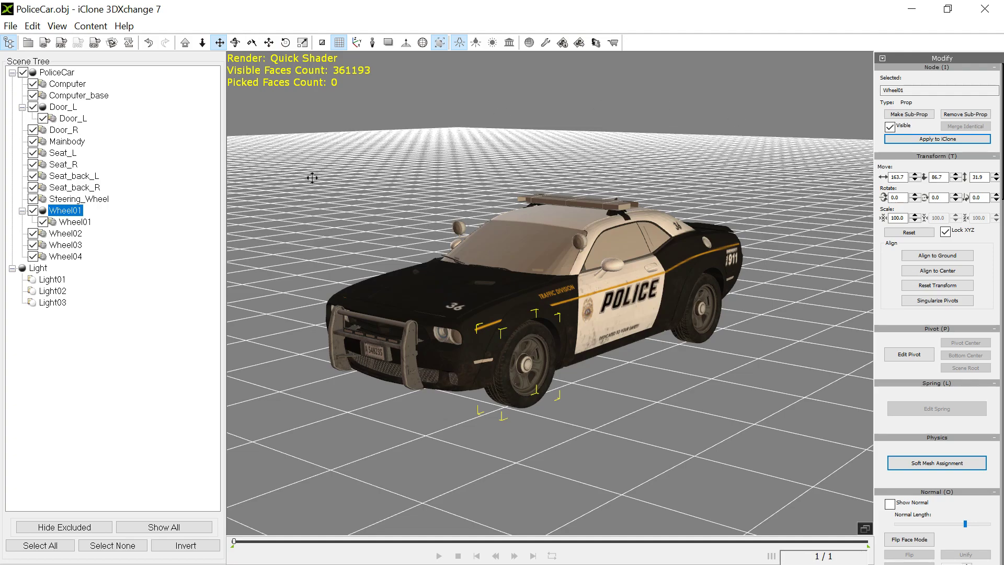
pyautogui.moveTo(572, 225)
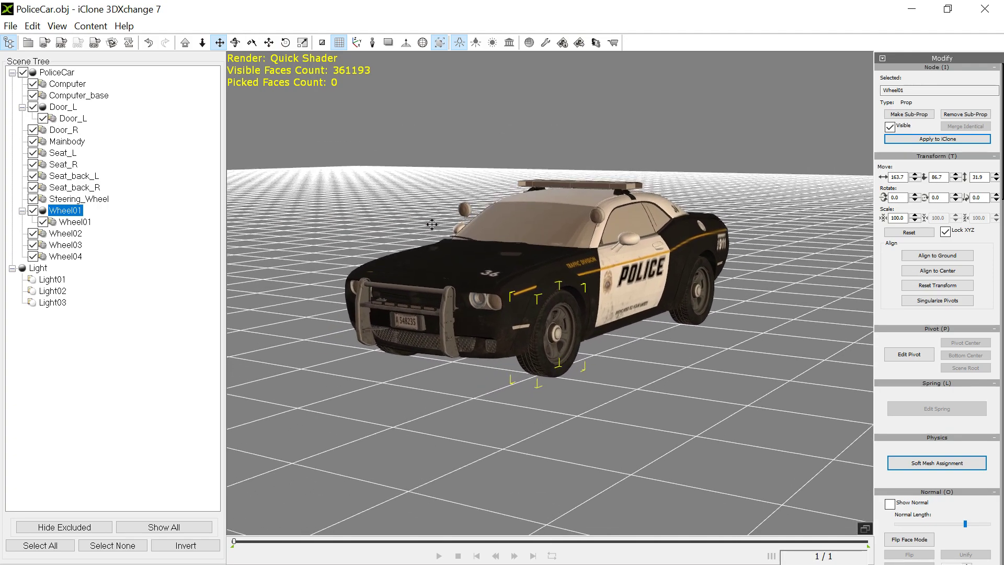
pyautogui.moveTo(432, 224); pyautogui.dragTo(428, 288)
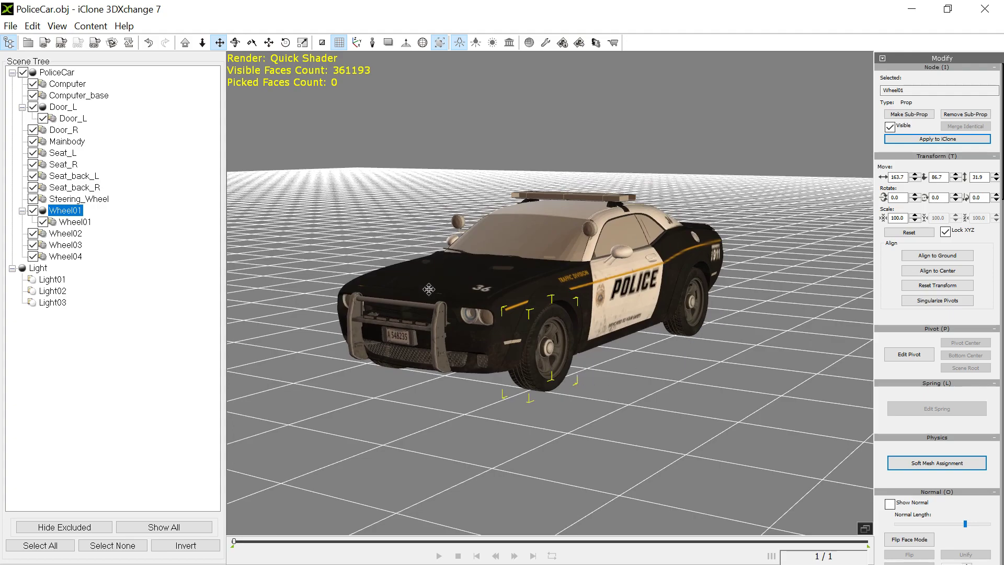
pyautogui.moveTo(608, 281)
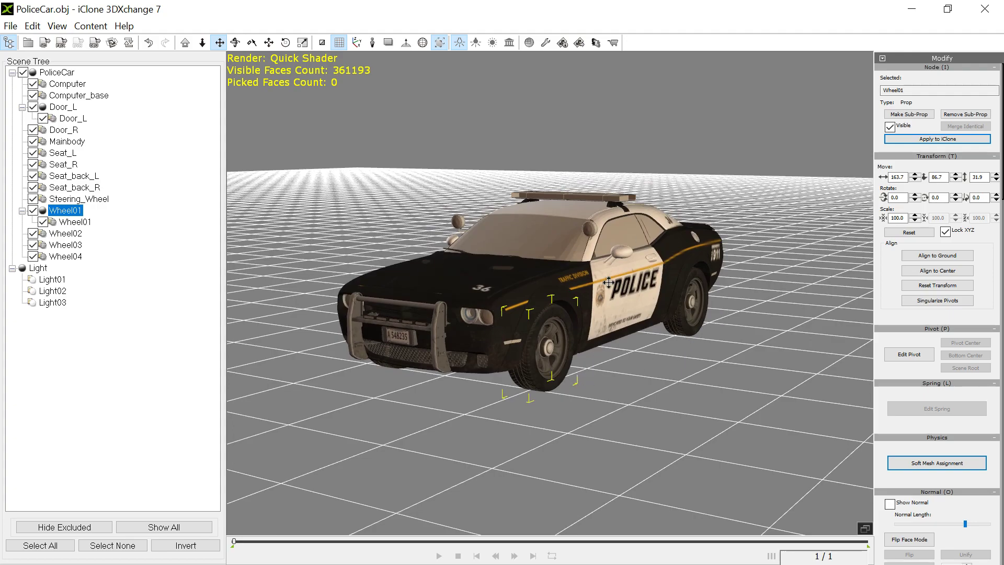
pyautogui.moveTo(561, 339)
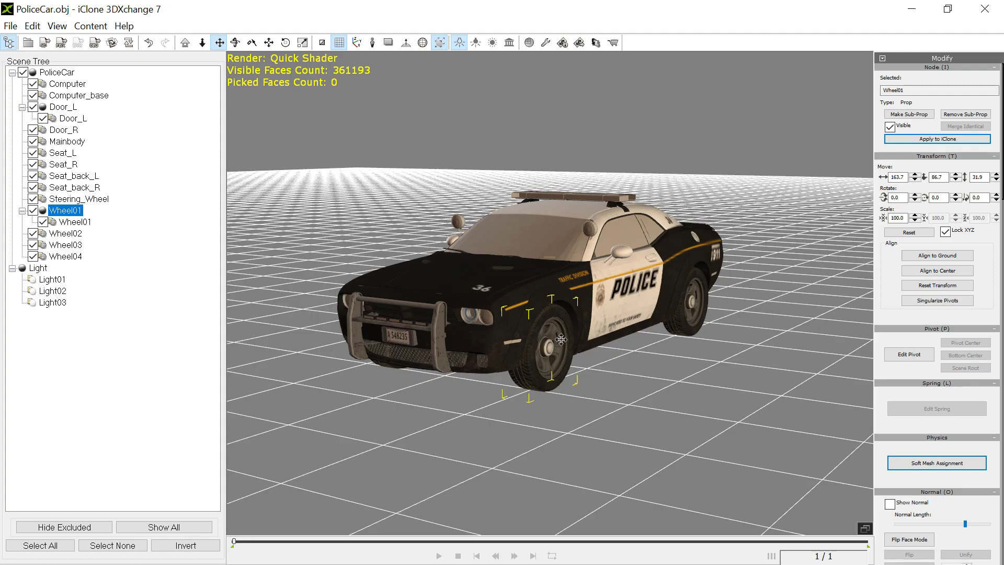
pyautogui.moveTo(614, 274)
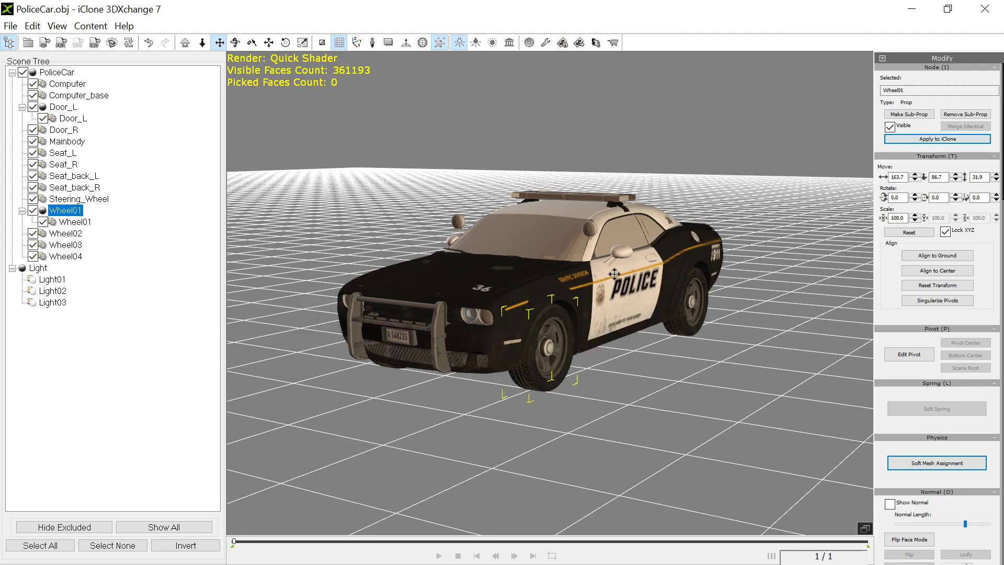
pyautogui.moveTo(608, 320)
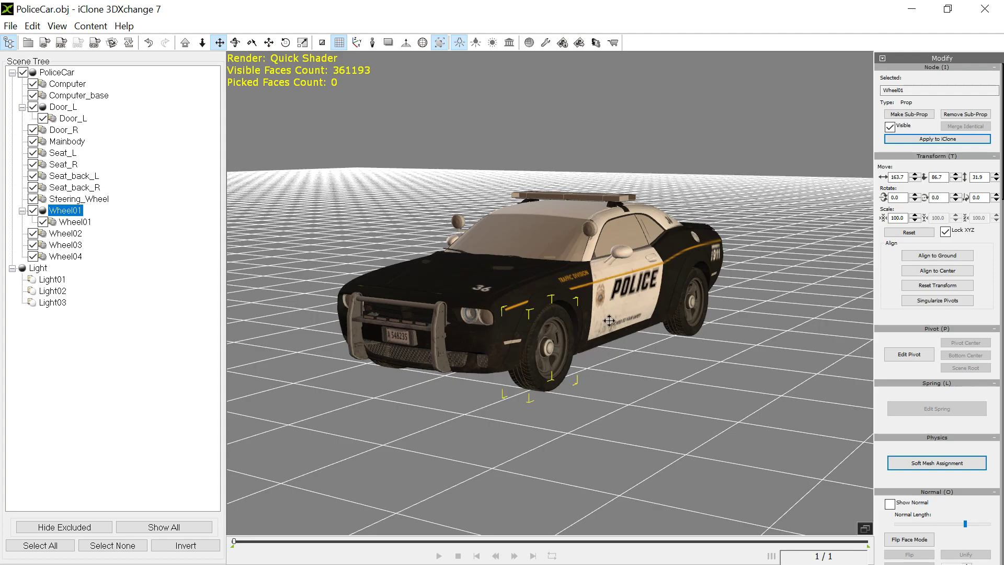
pyautogui.moveTo(605, 320)
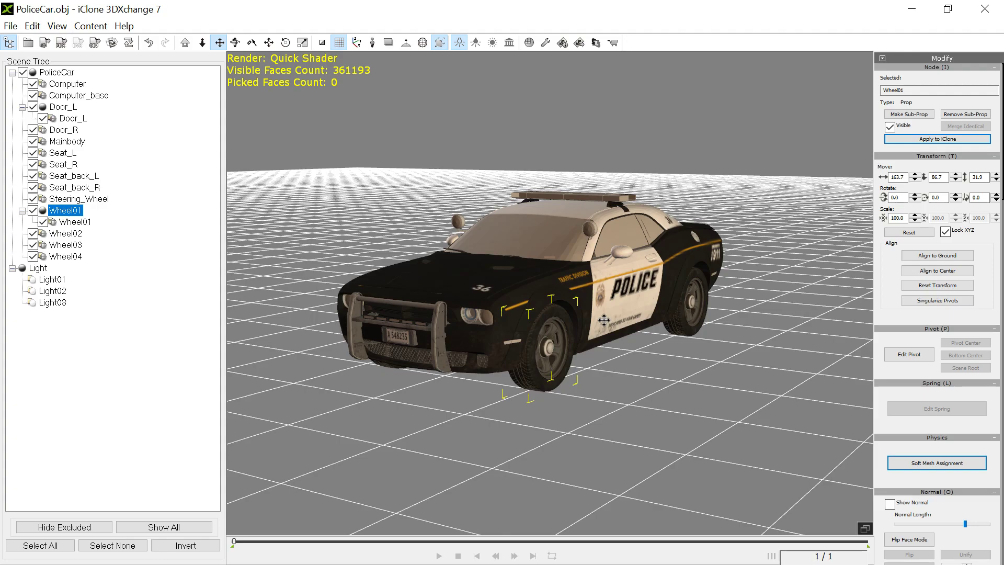
pyautogui.moveTo(647, 225)
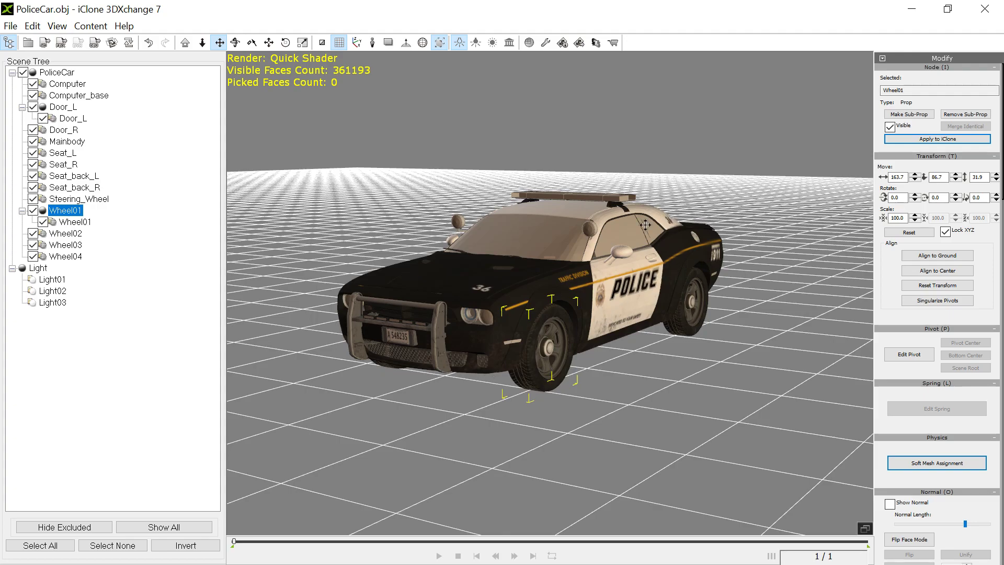